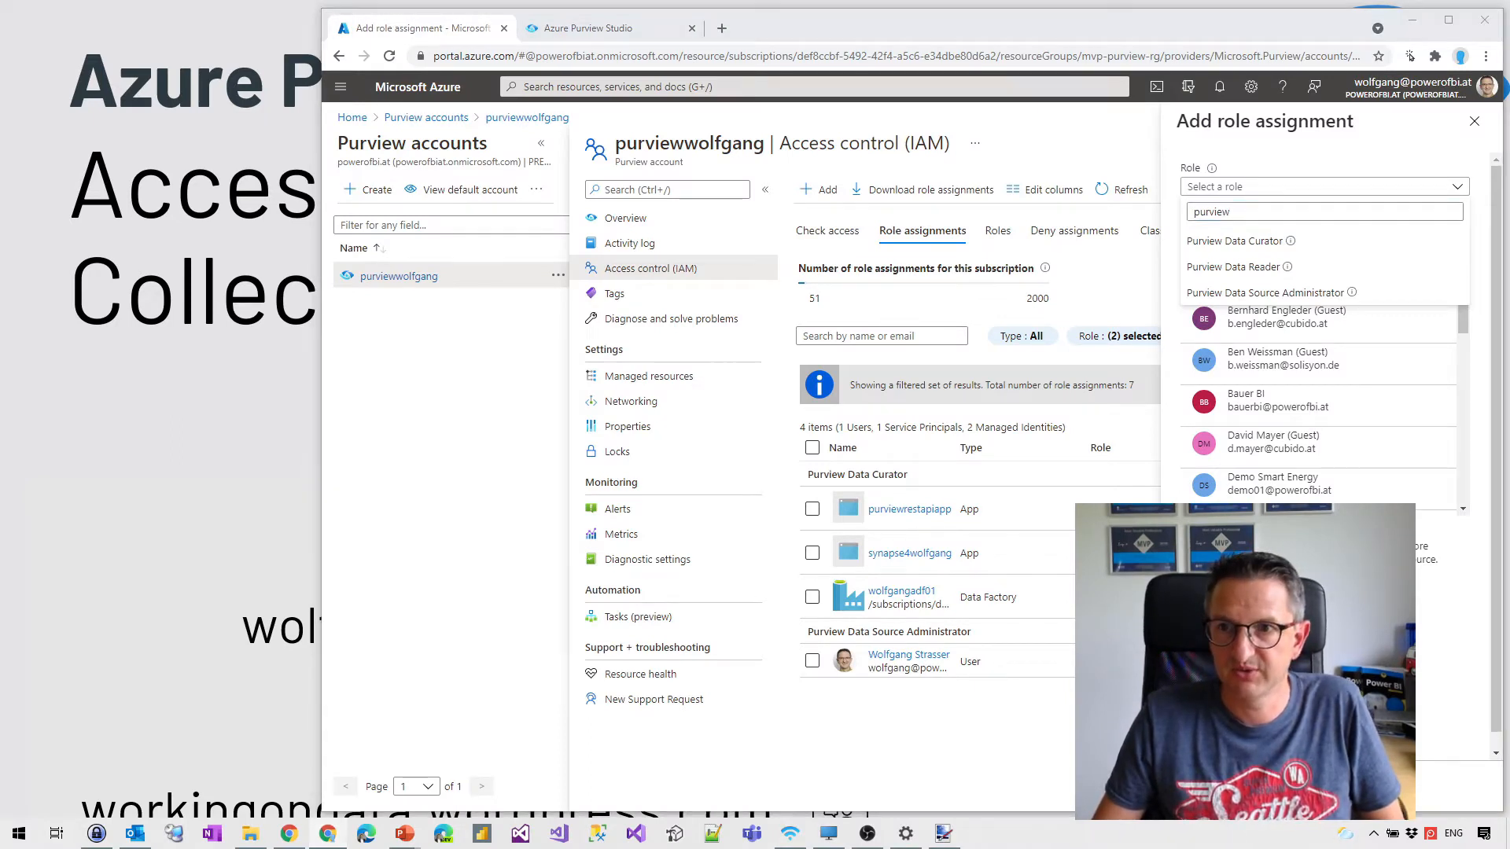
Read the Note in the Access control in Azure Purview docs, then return to the Azure portal.
{"action": "left_click", "coordinate": [1322, 211]}
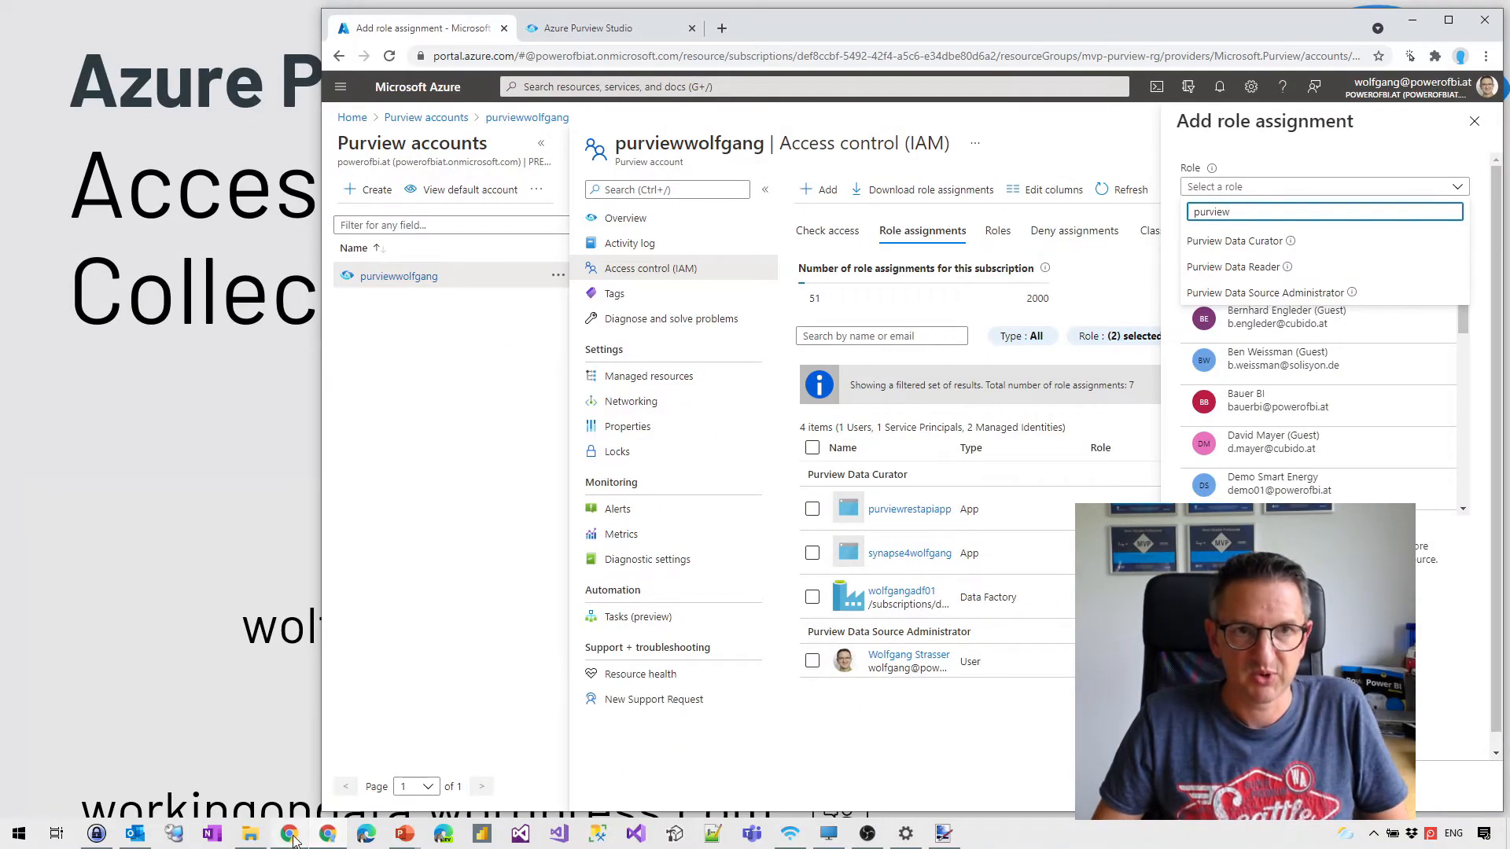
{"action": "mouse_move", "coordinate": [292, 830]}
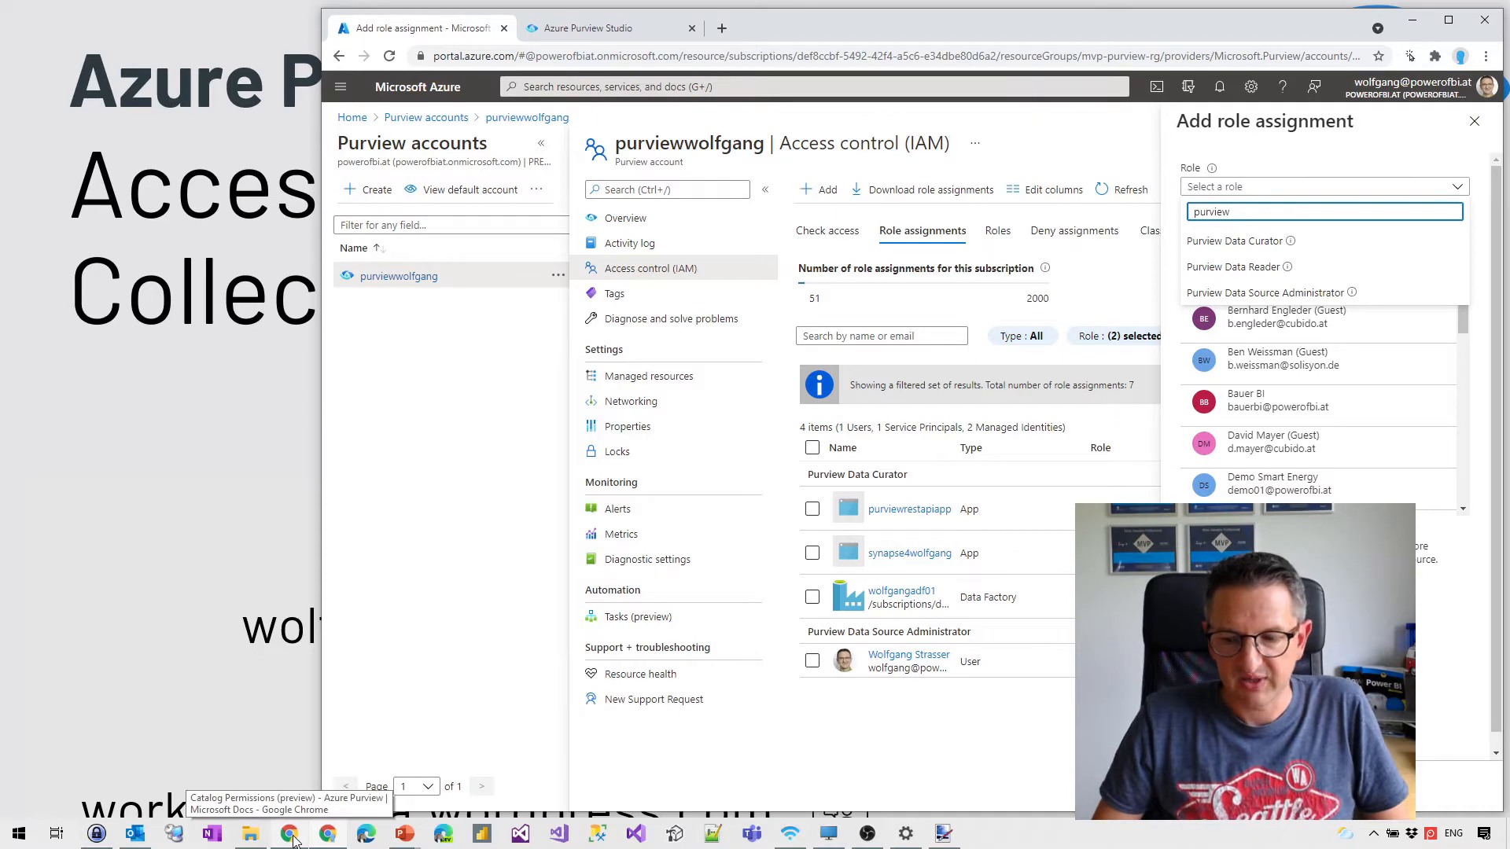
{"action": "left_click", "coordinate": [1233, 240]}
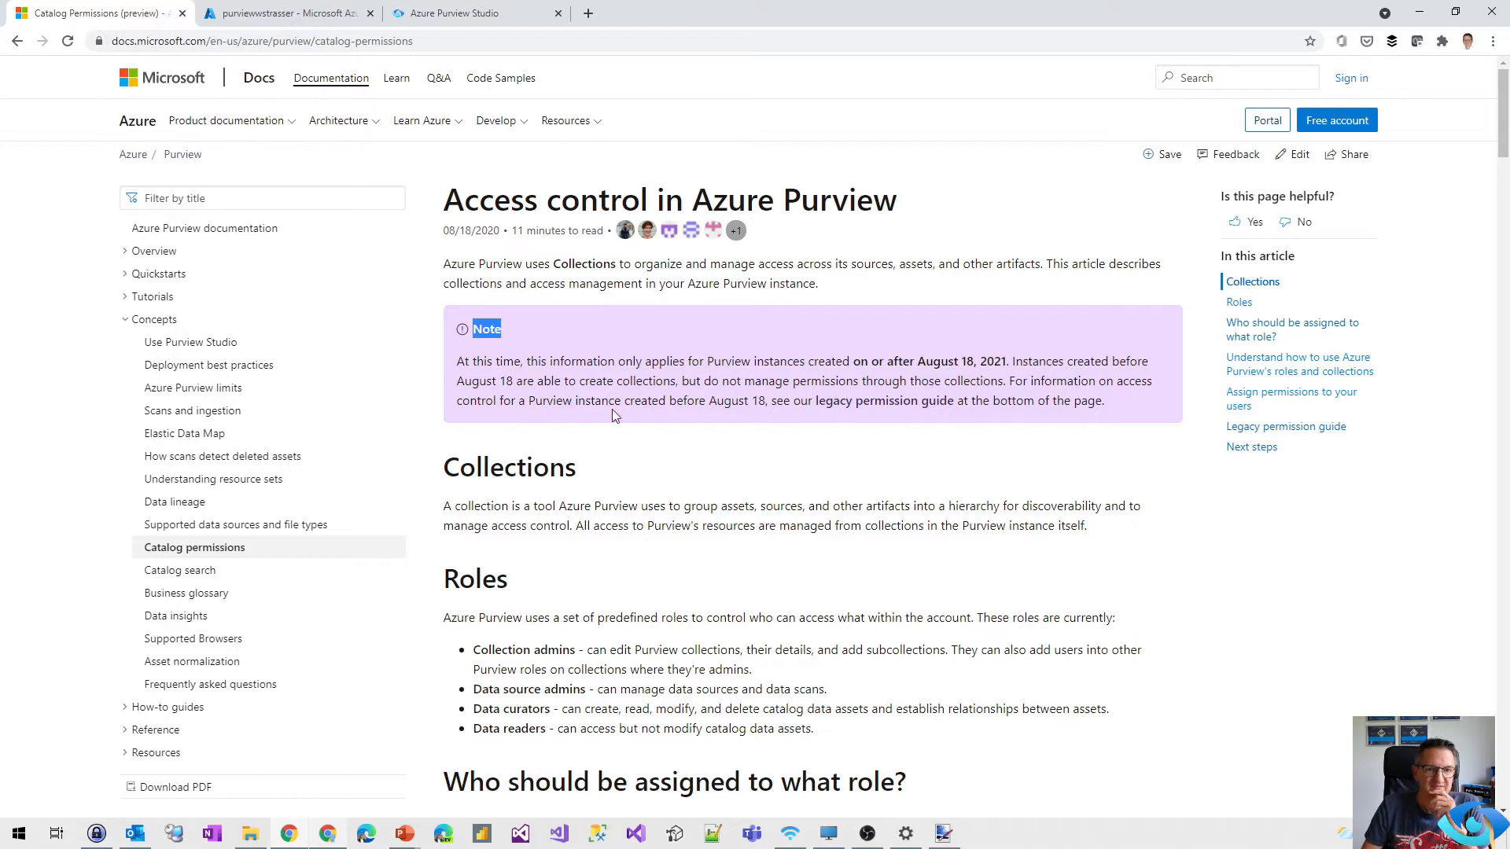
{"action": "mouse_move", "coordinate": [626, 394]}
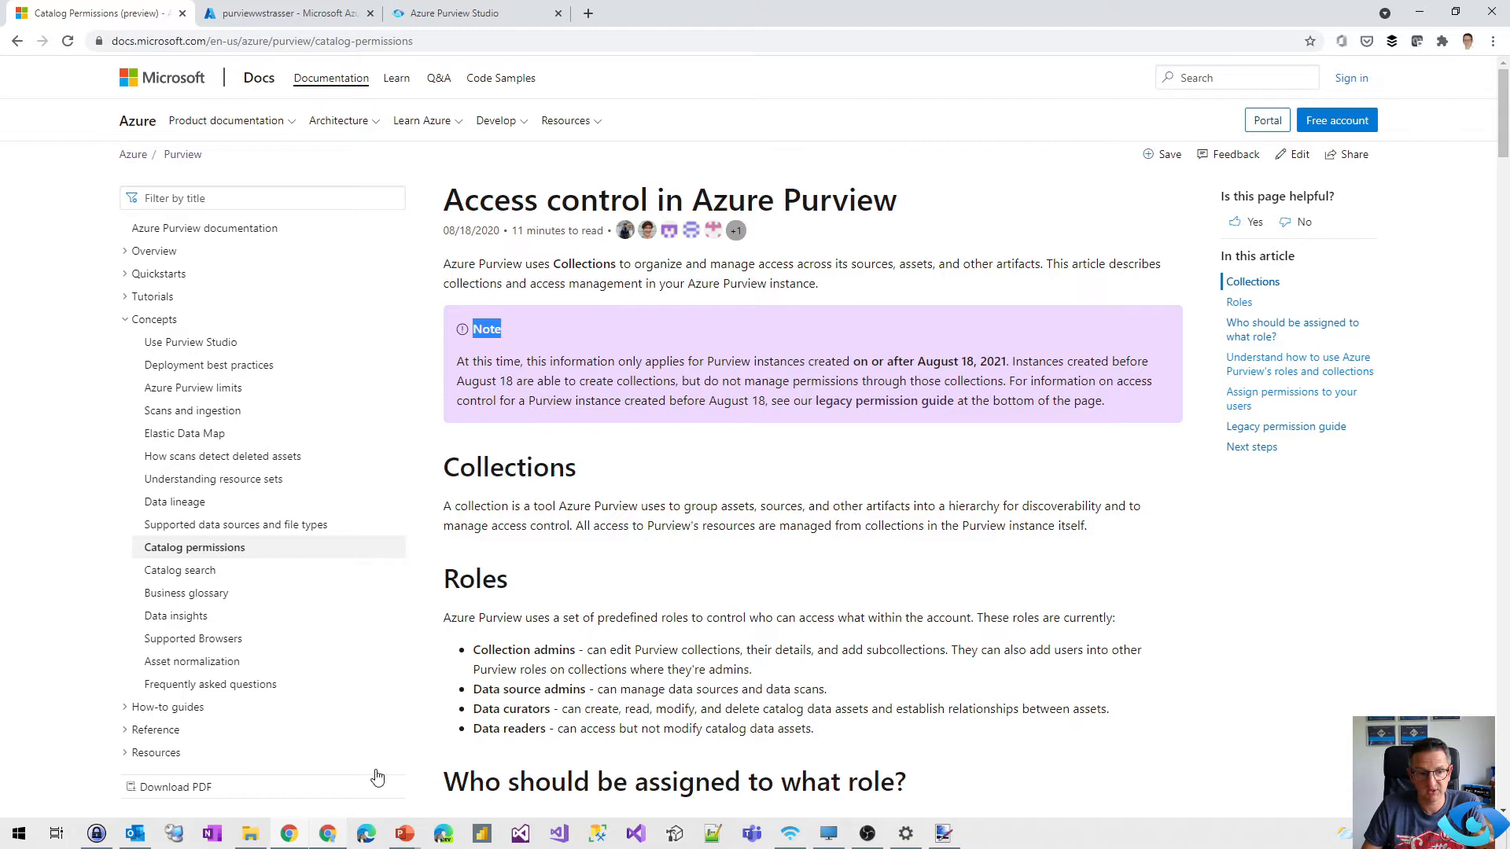
{"action": "mouse_move", "coordinate": [329, 831]}
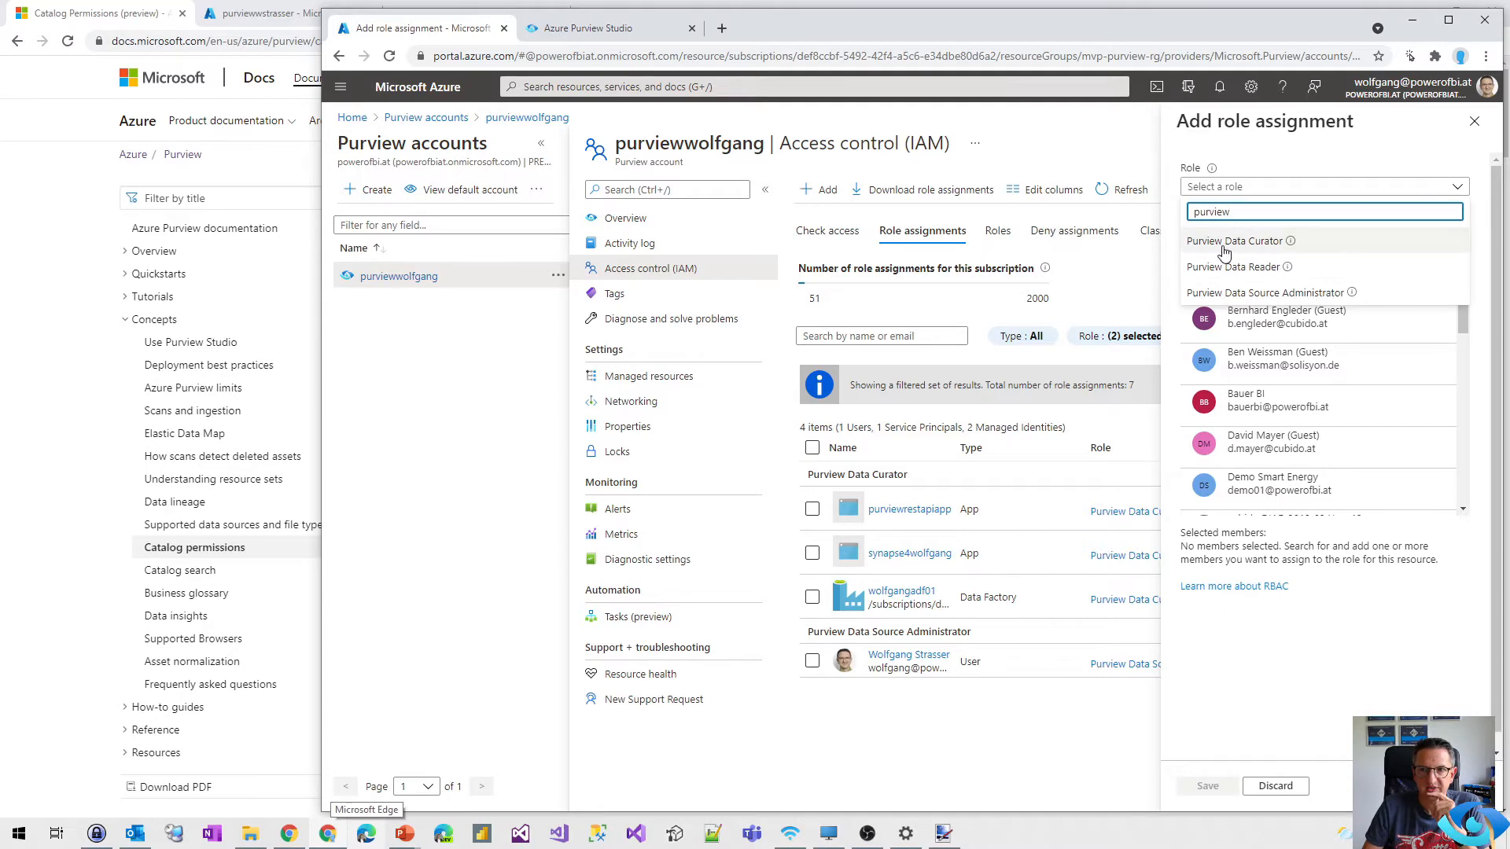
{"action": "mouse_move", "coordinate": [1017, 146]}
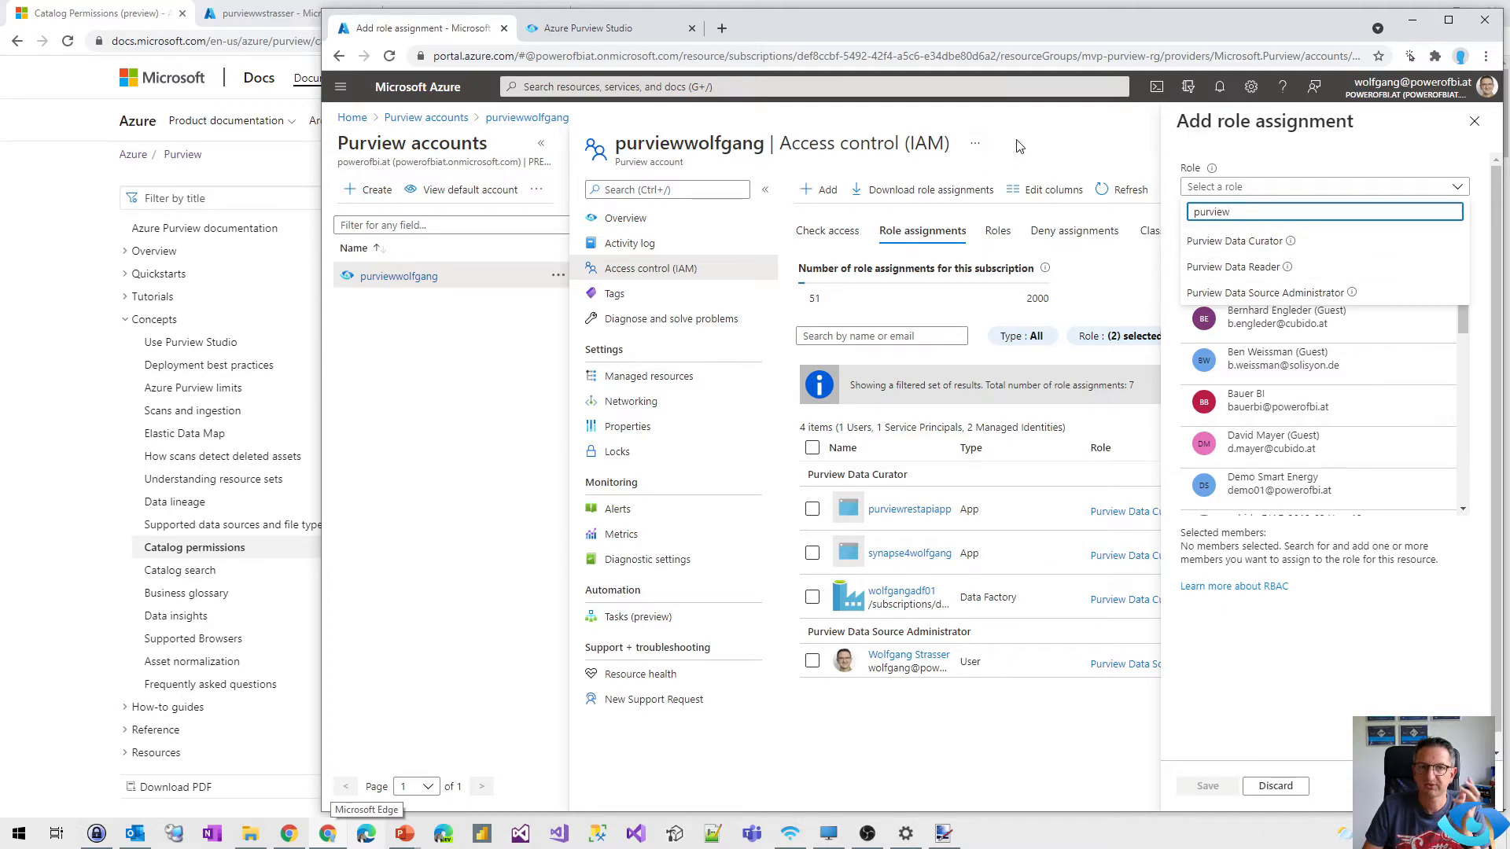
Check the BusinessIntelligence collection hierarchy in the Purview Data map, then return to the docs.
{"action": "left_click", "coordinate": [584, 26]}
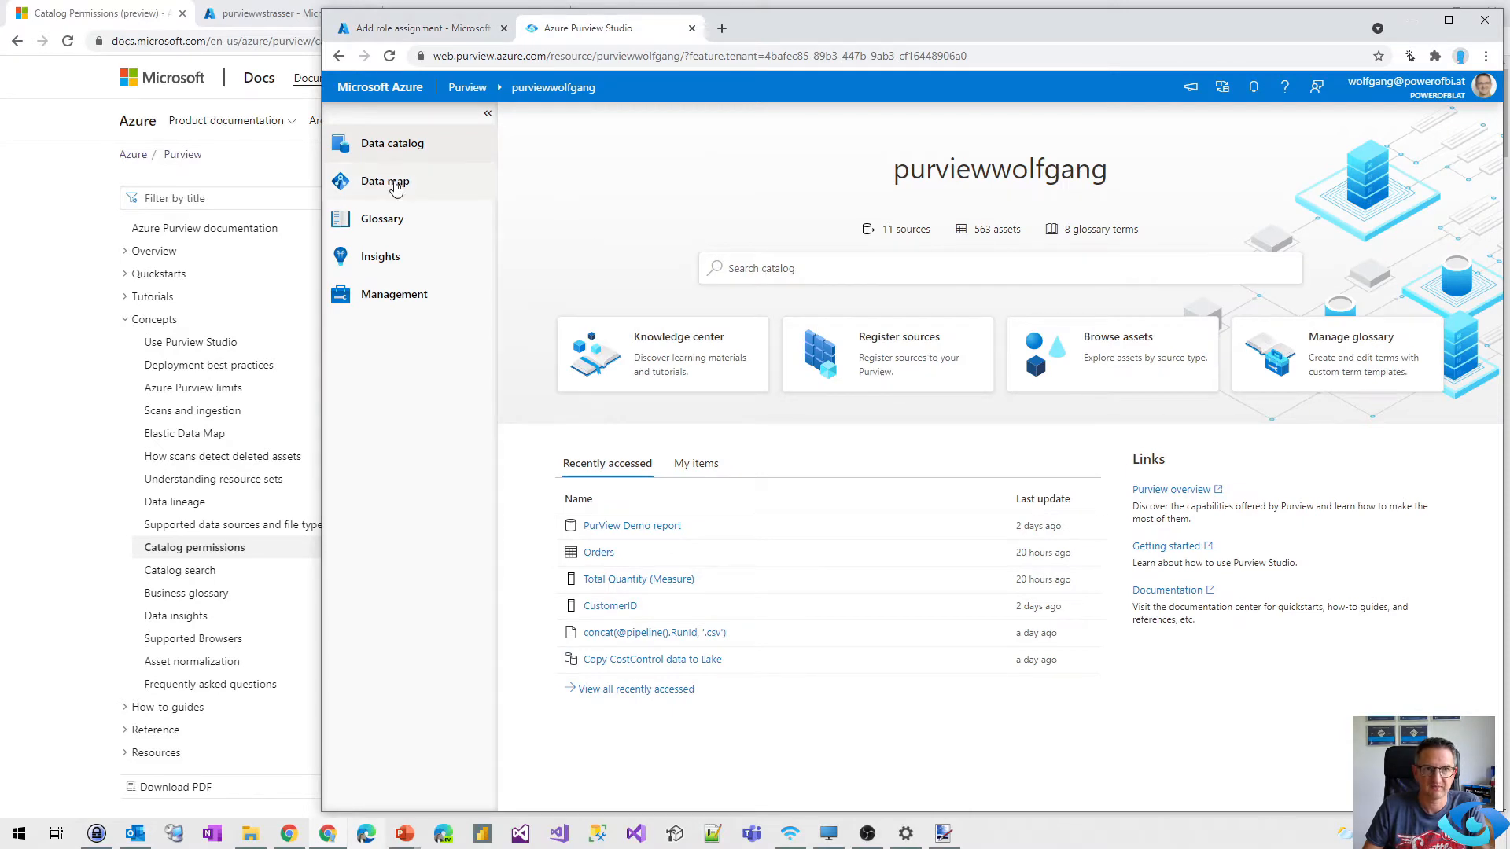
{"action": "left_click", "coordinate": [383, 181]}
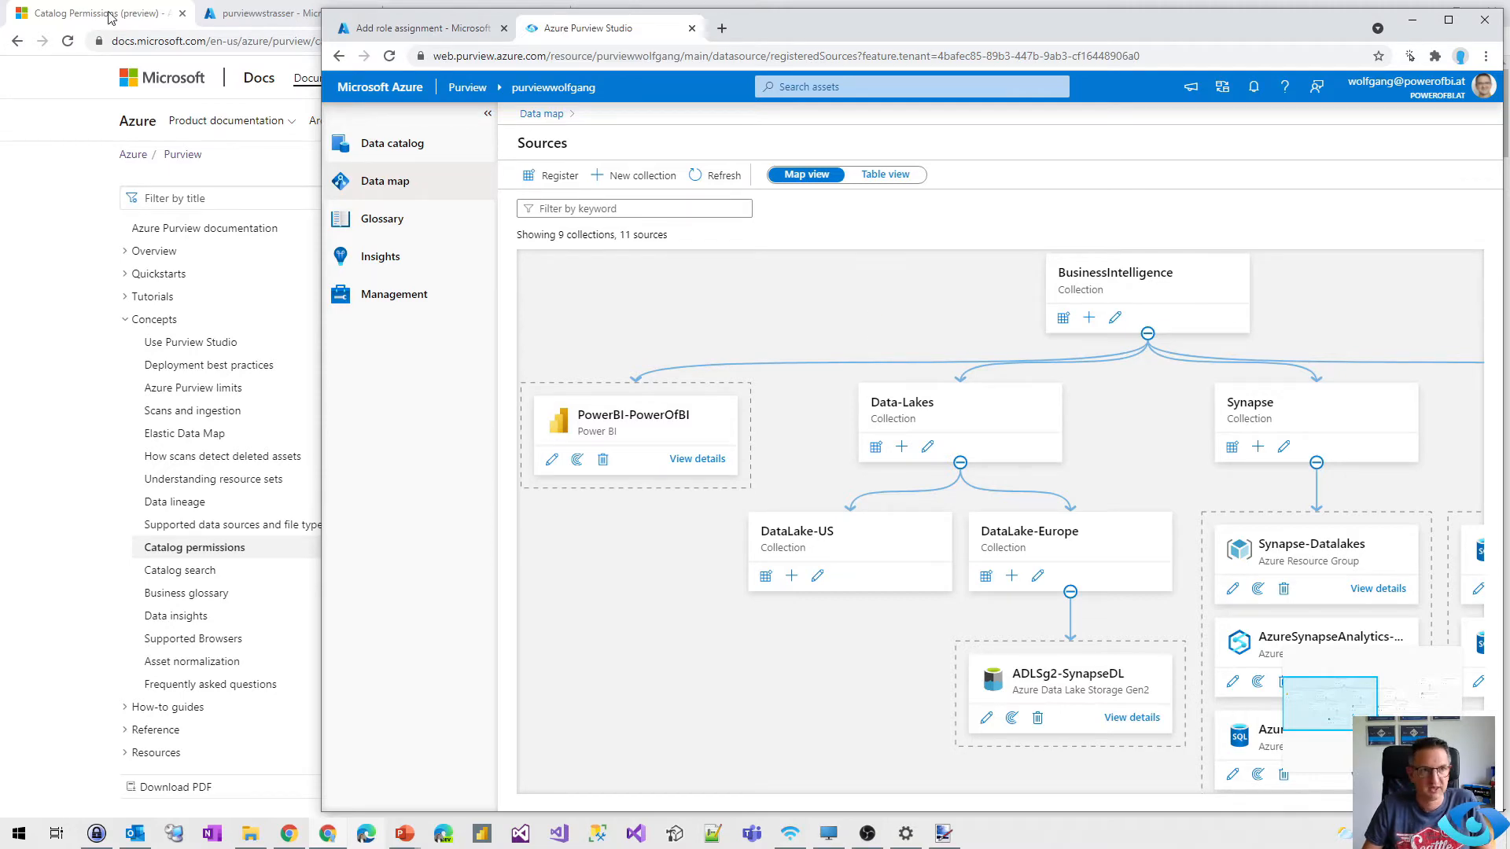
{"action": "left_click", "coordinate": [92, 13]}
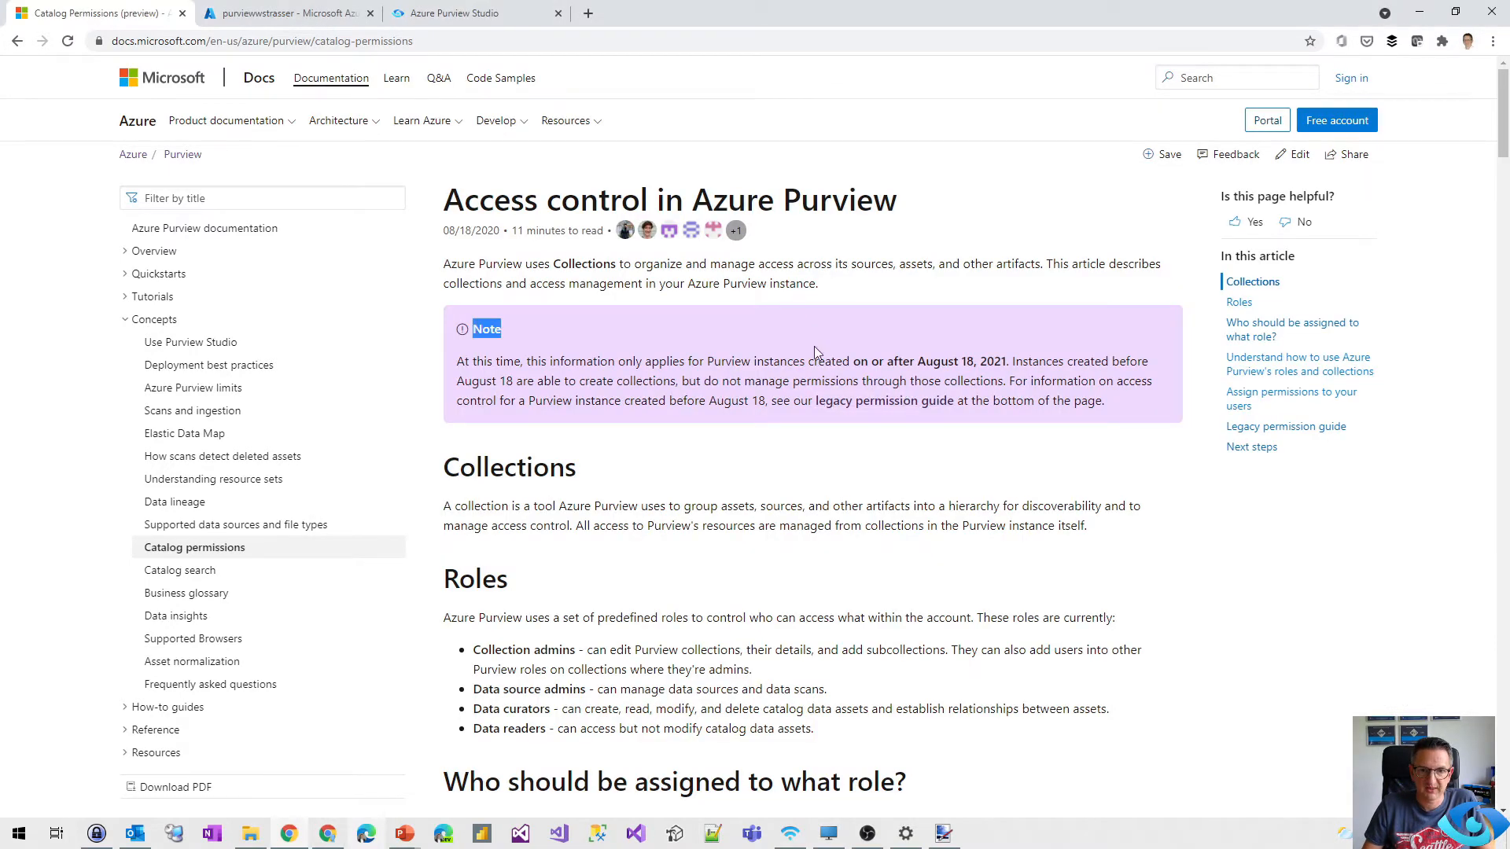
{"action": "scroll", "scroll_direction": "down", "scroll_amount": 3}
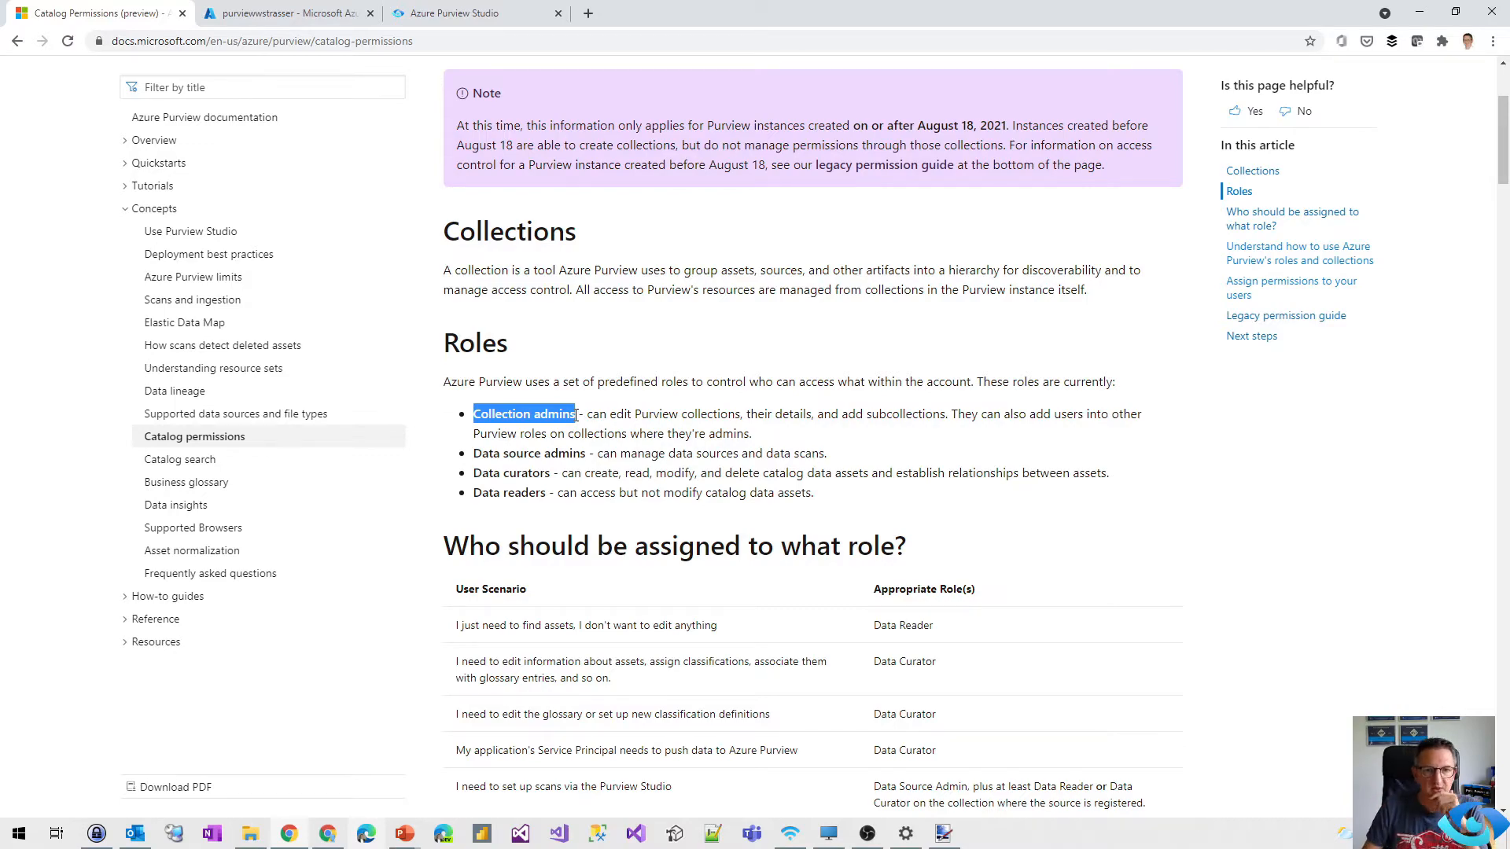
{"action": "scroll", "scroll_direction": "down", "scroll_amount": 3}
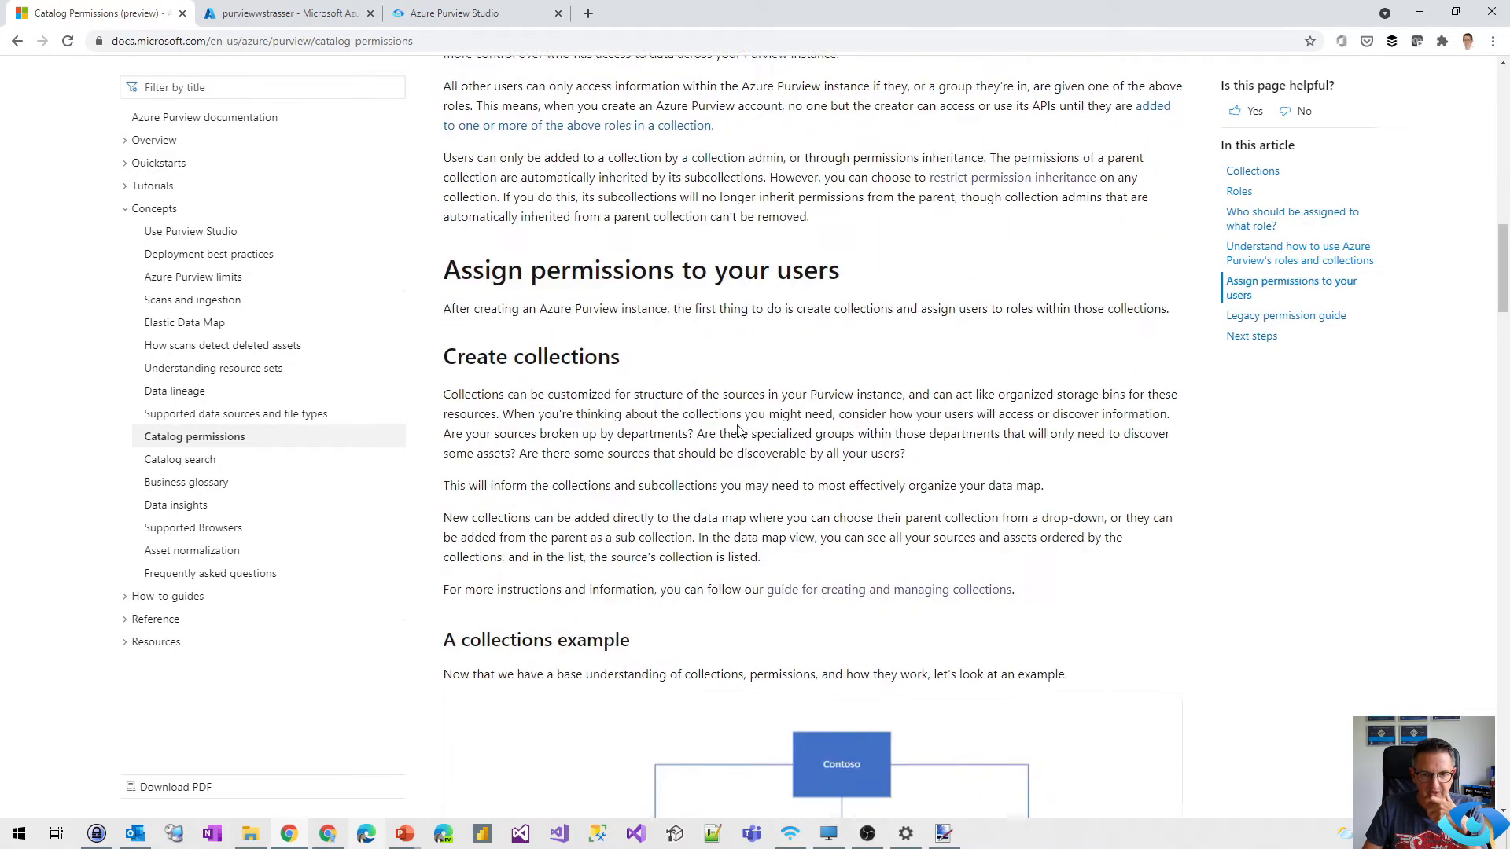
{"action": "scroll", "scroll_direction": "down", "scroll_amount": 3}
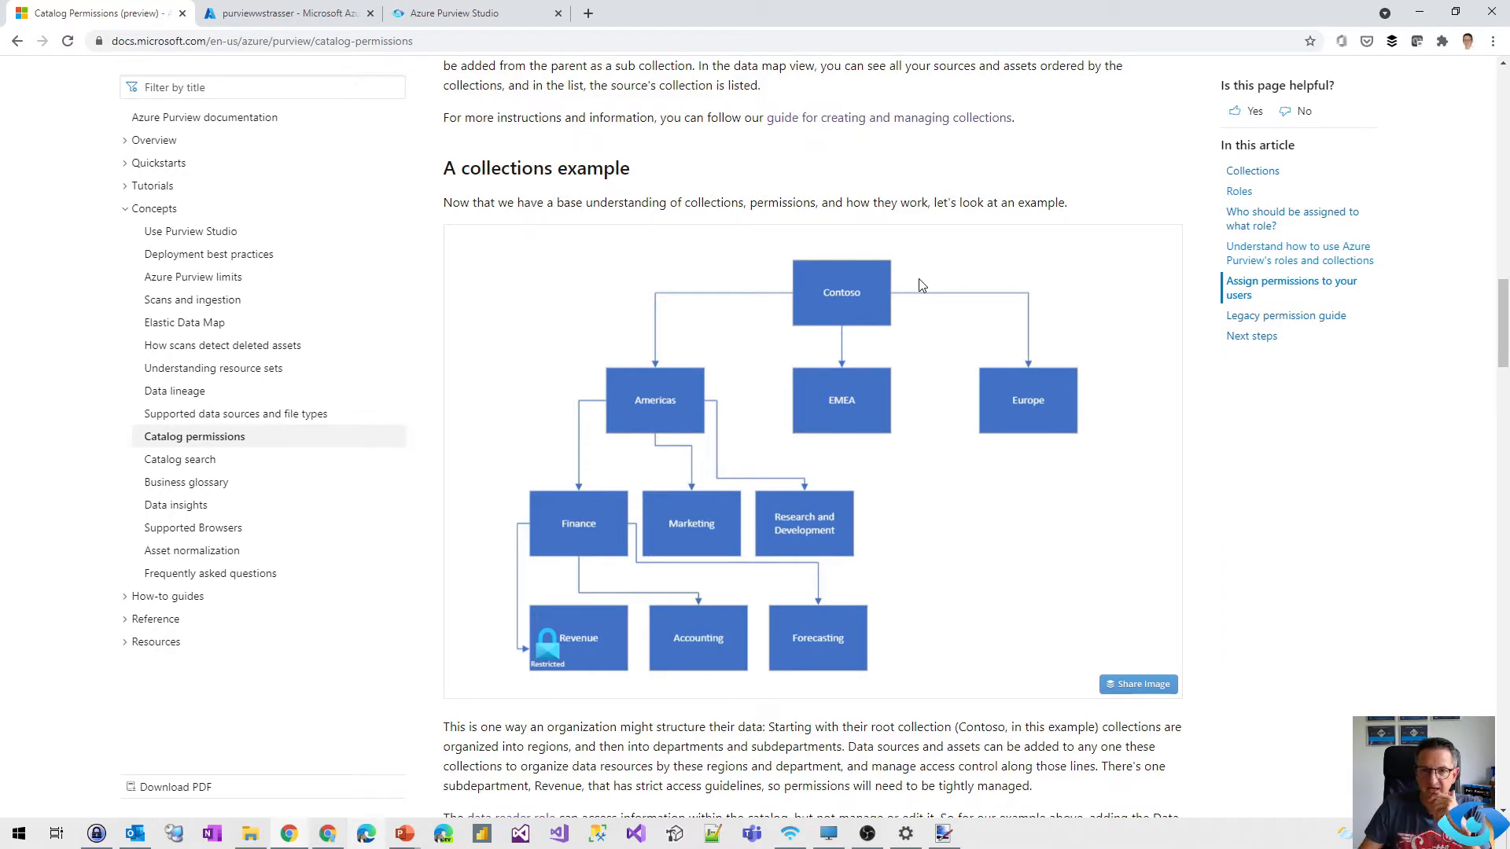
{"action": "mouse_move", "coordinate": [780, 387]}
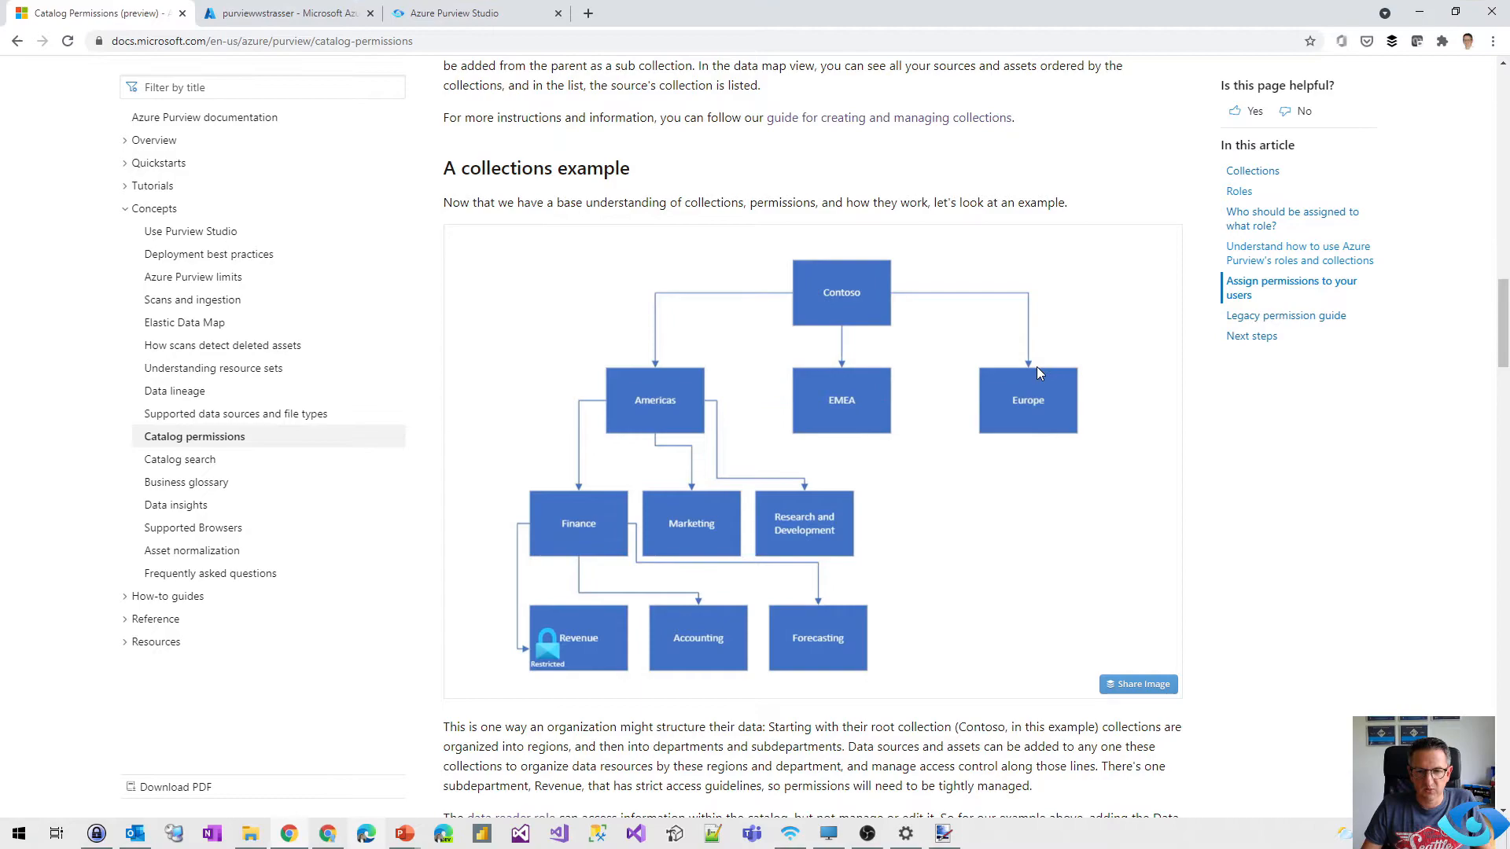
{"action": "scroll", "scroll_direction": "down", "scroll_amount": 3}
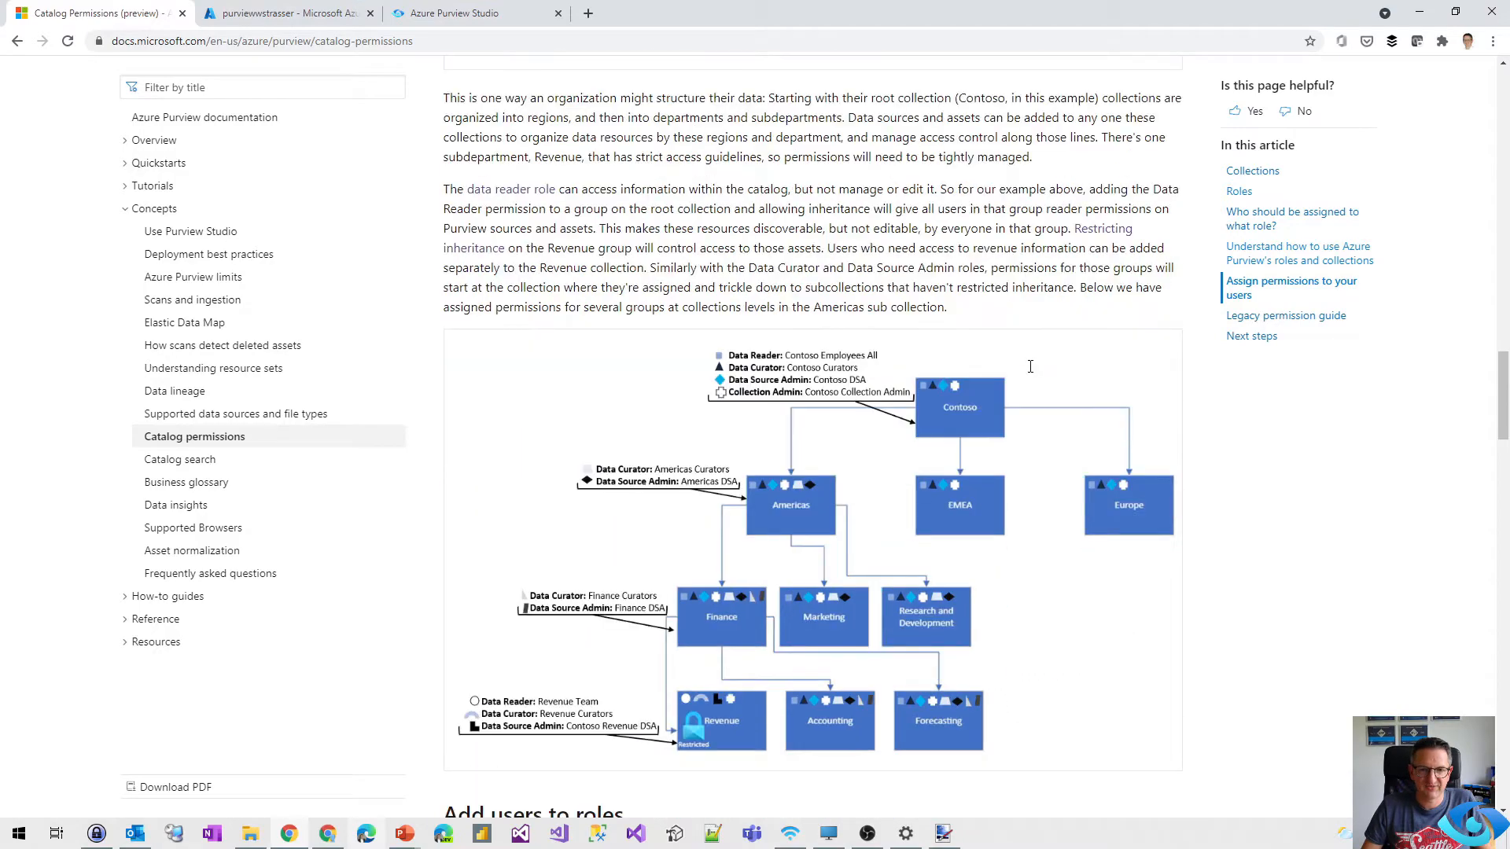
{"action": "left_click", "coordinate": [1286, 314]}
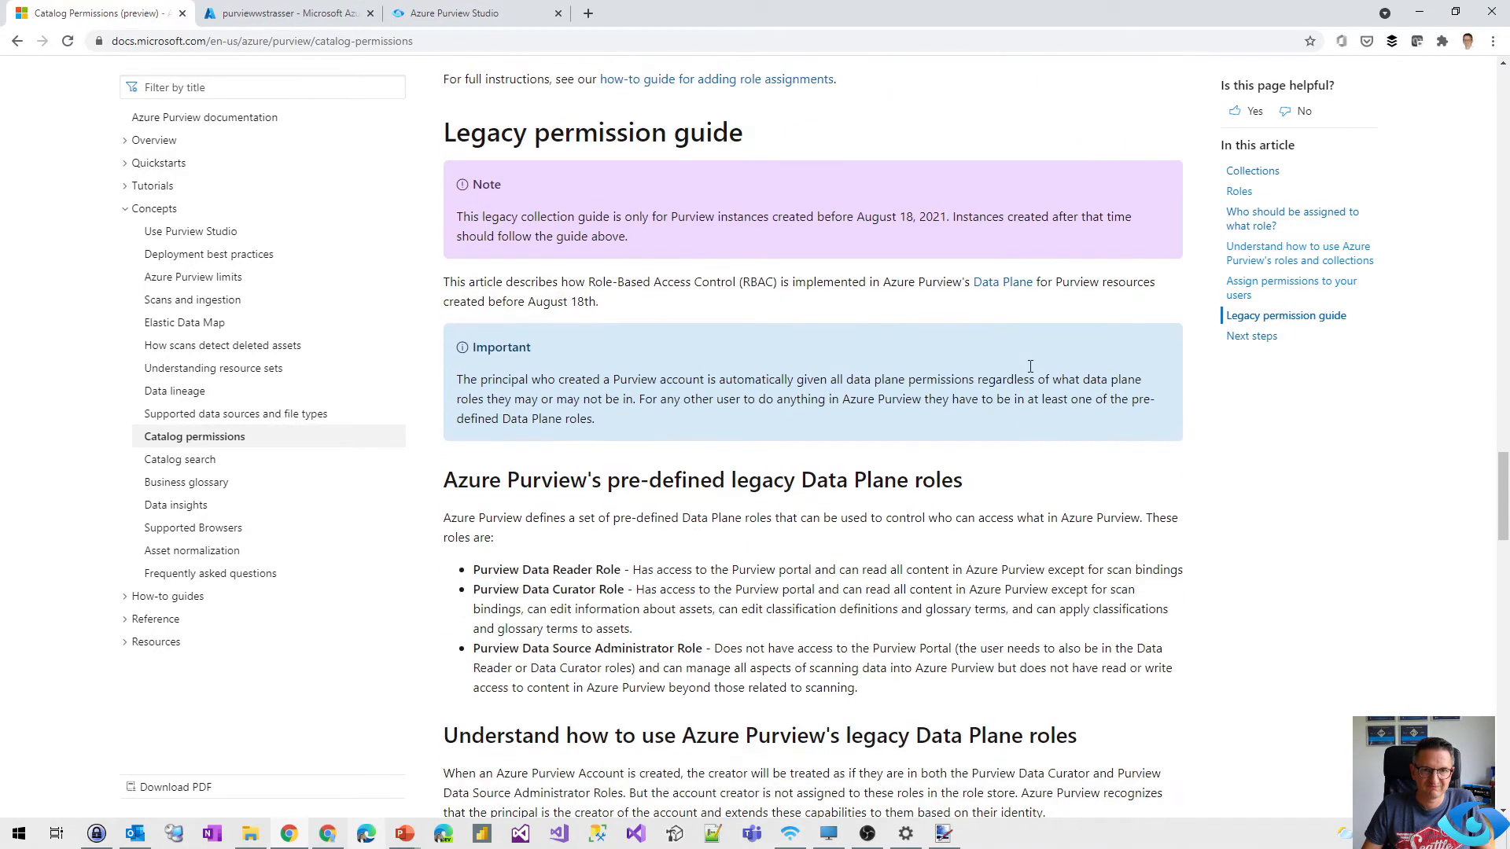
{"action": "scroll", "scroll_direction": "up", "scroll_amount": 3}
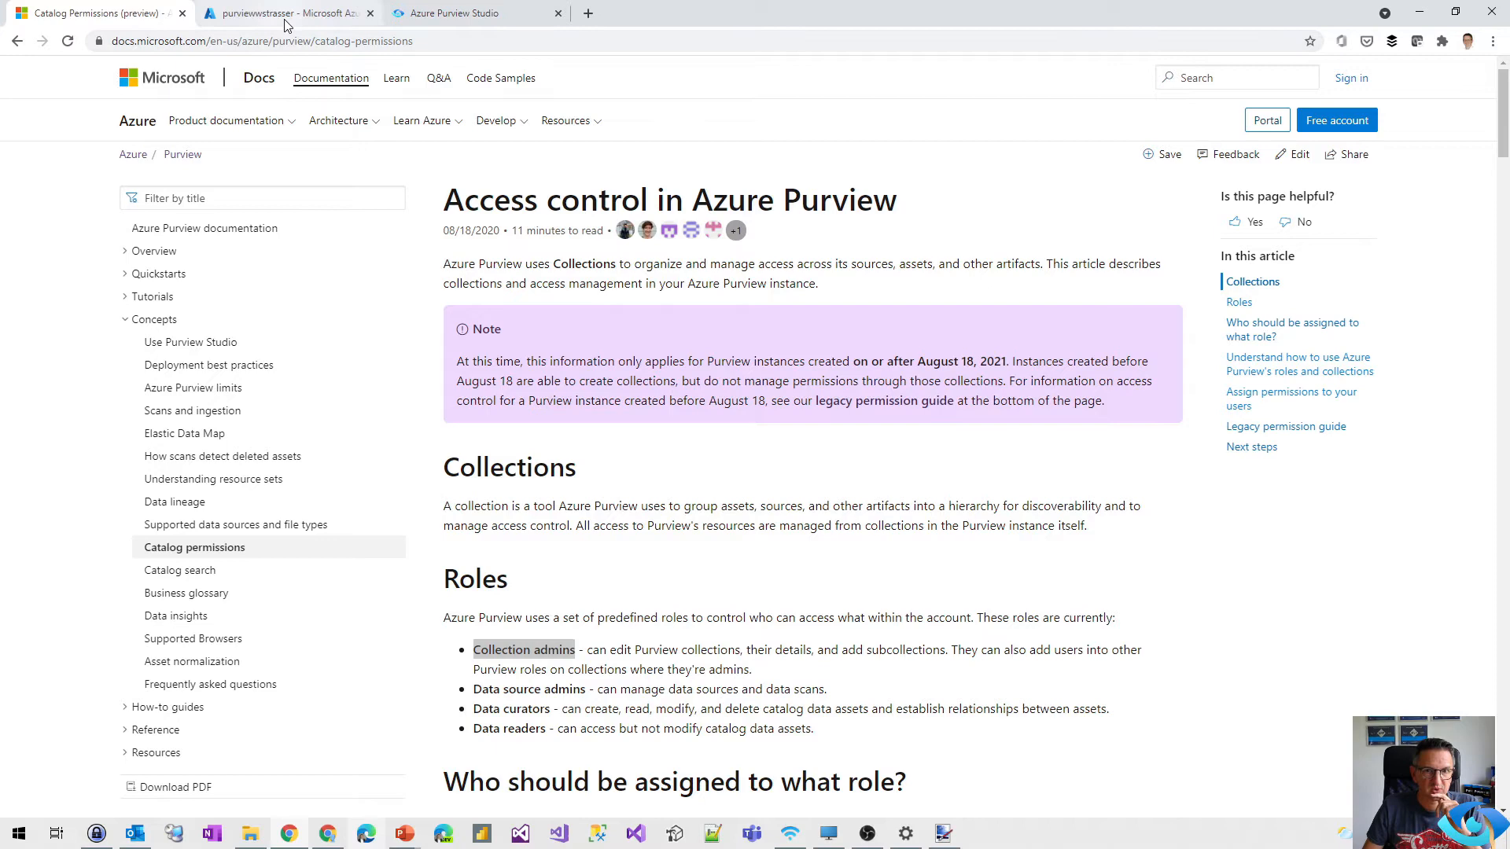
Review purviewwstrasser's three Purview role assignments in Access control (IAM), then switch to Purview Studio.
{"action": "left_click", "coordinate": [284, 12]}
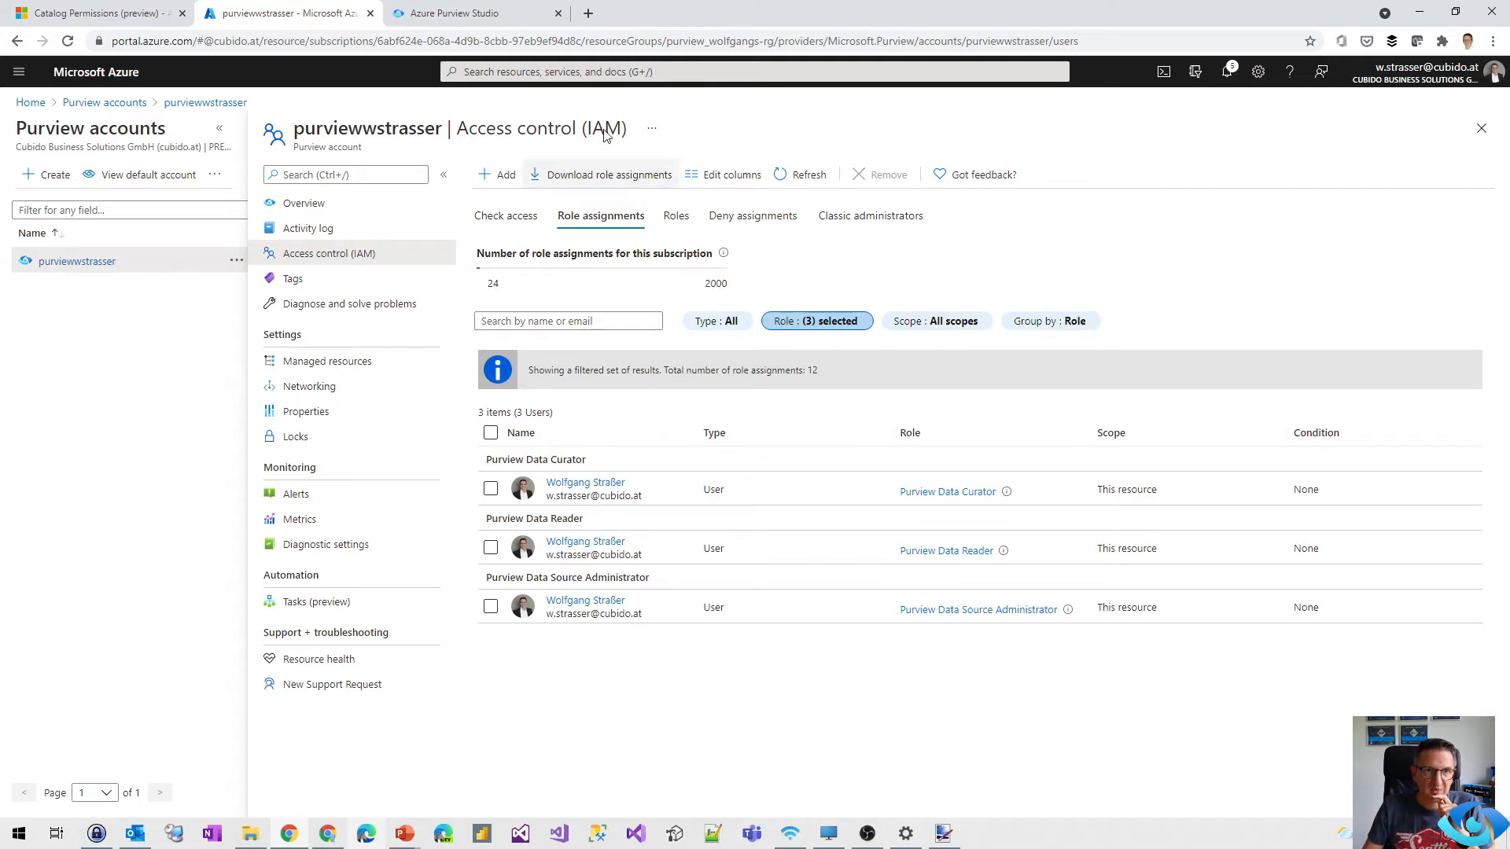
{"action": "left_click", "coordinate": [469, 12]}
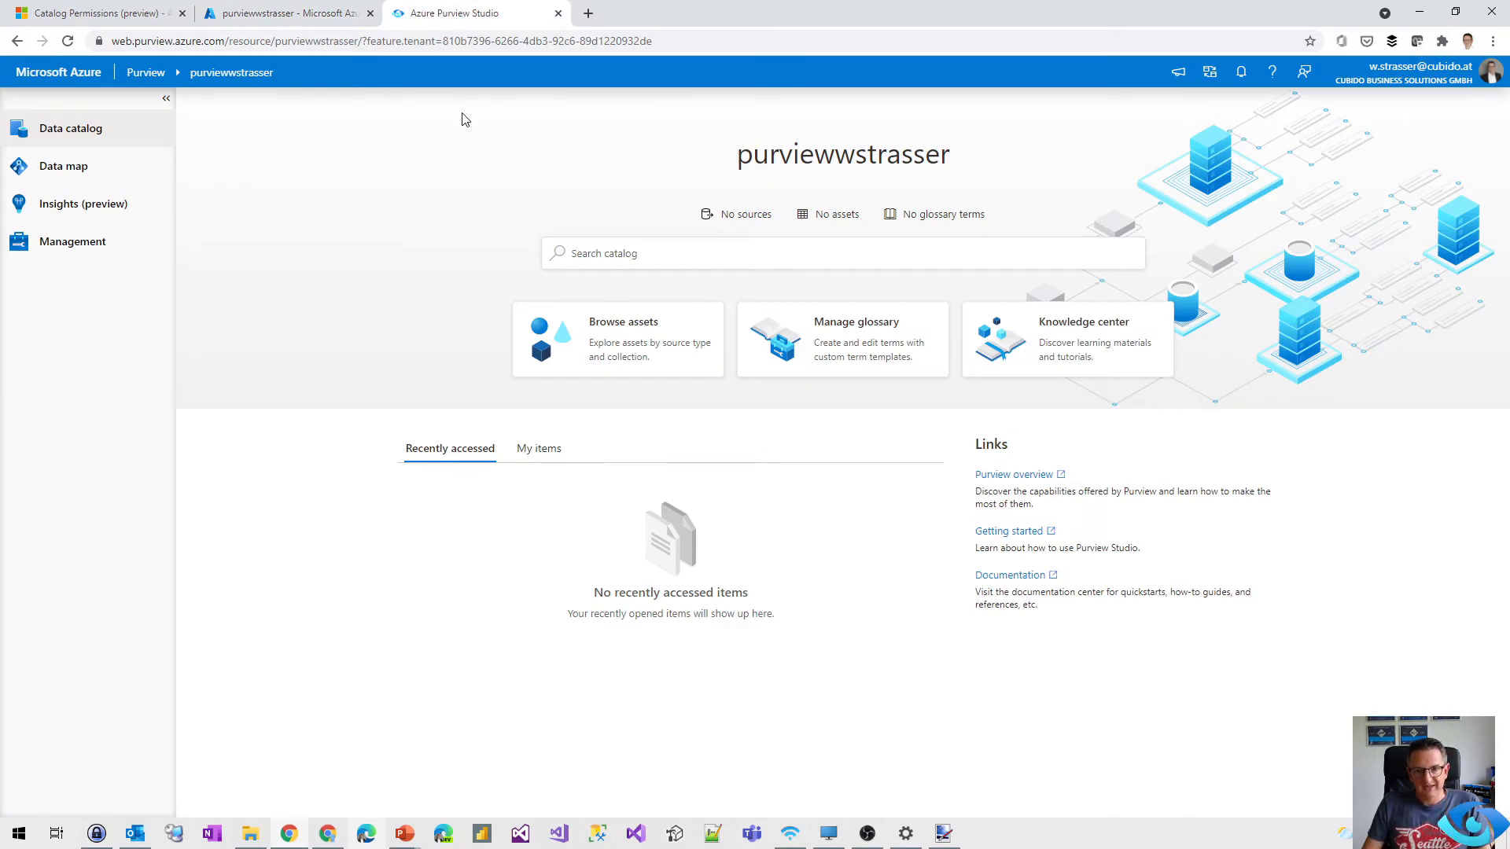
{"action": "mouse_move", "coordinate": [211, 125]}
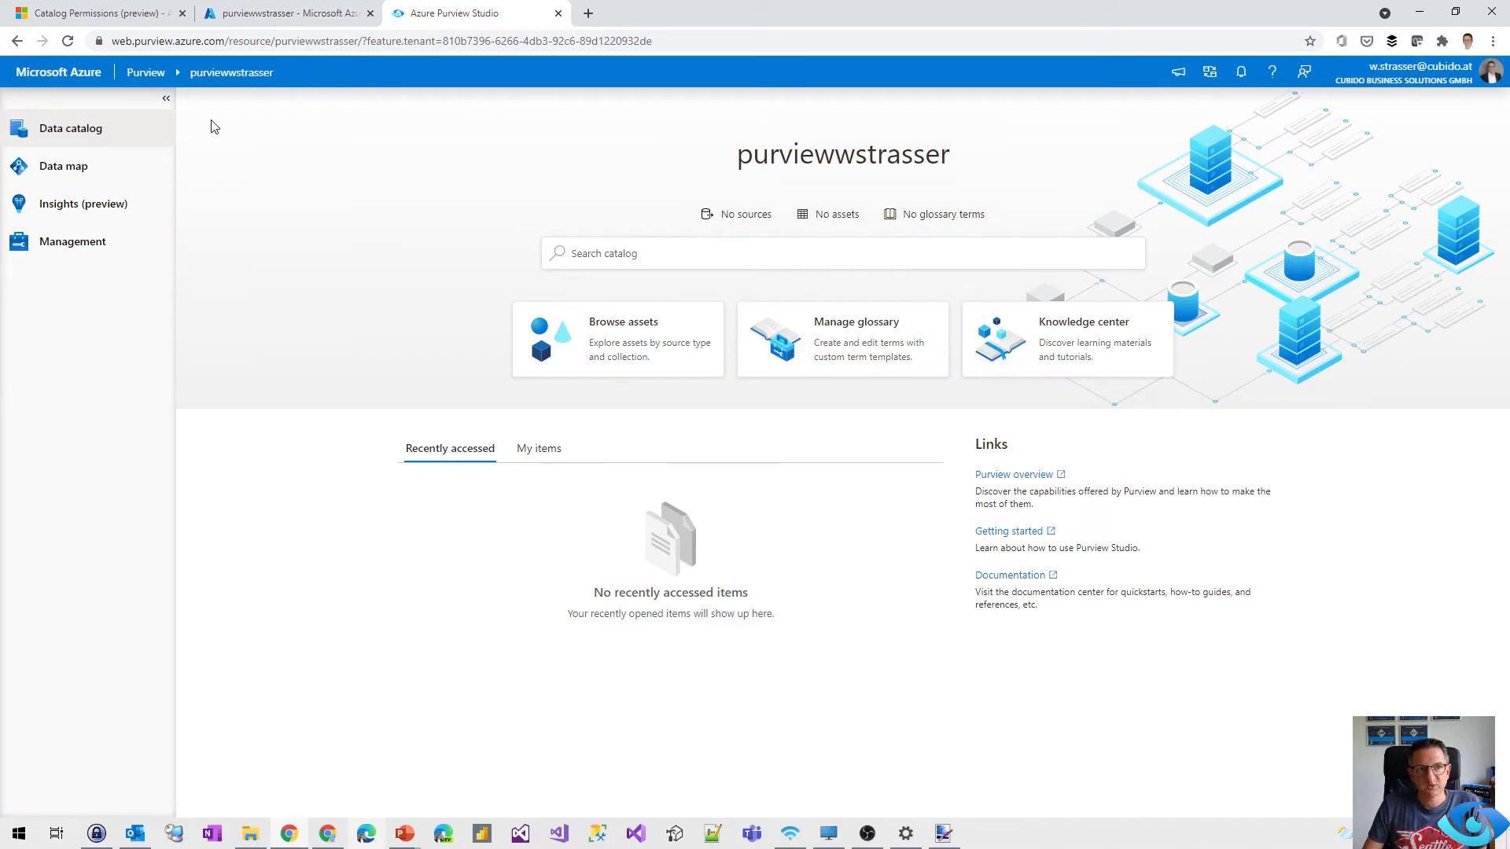
Show purviewwstrasser's Collections page under Data map, listing Africa, Americas, APAC, DataLakes and Europe.
{"action": "left_click", "coordinate": [63, 166]}
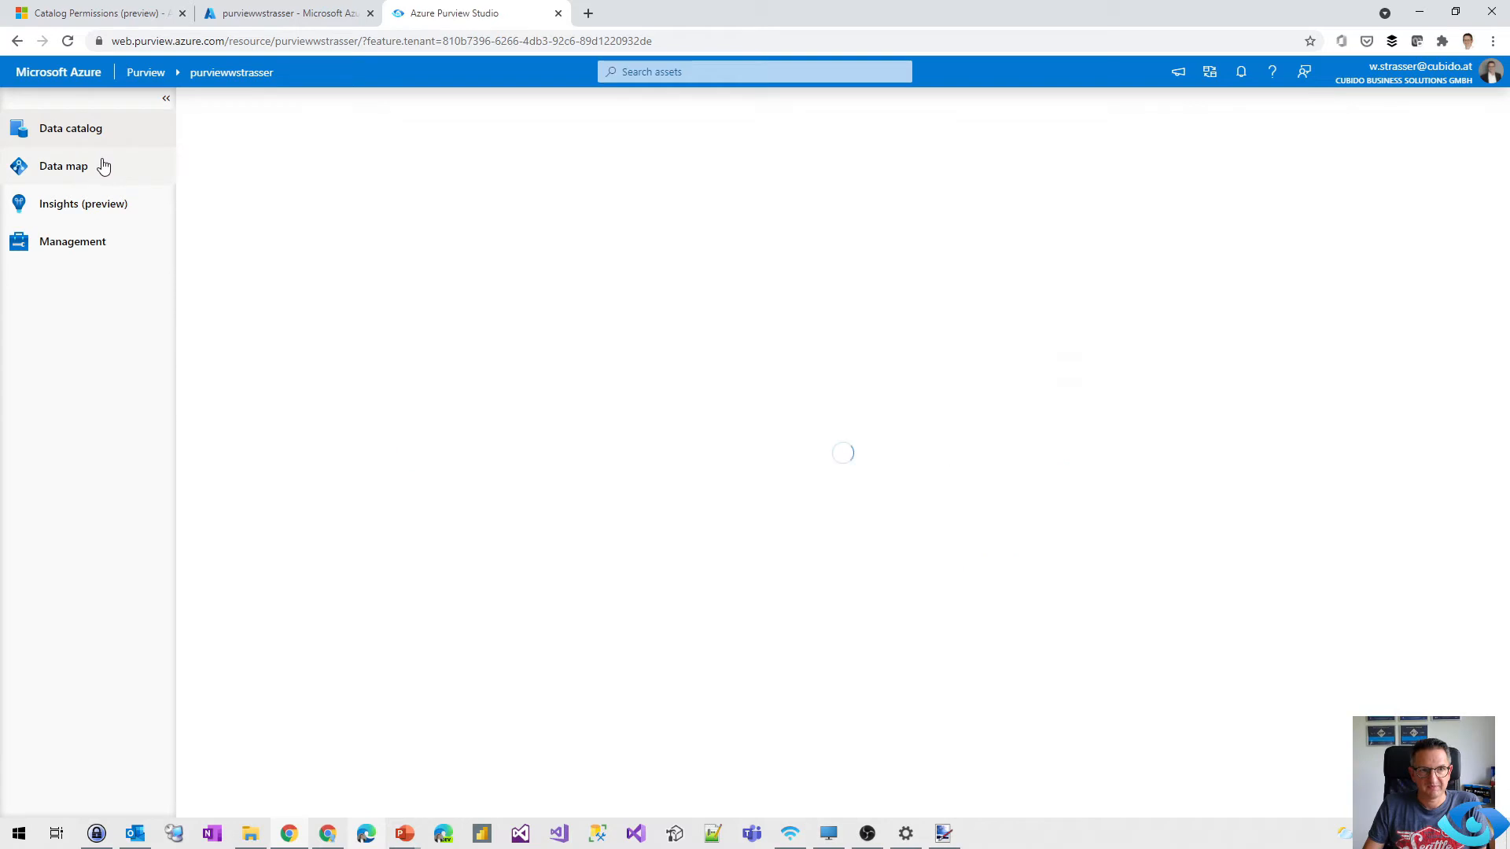
{"action": "left_click", "coordinate": [63, 166]}
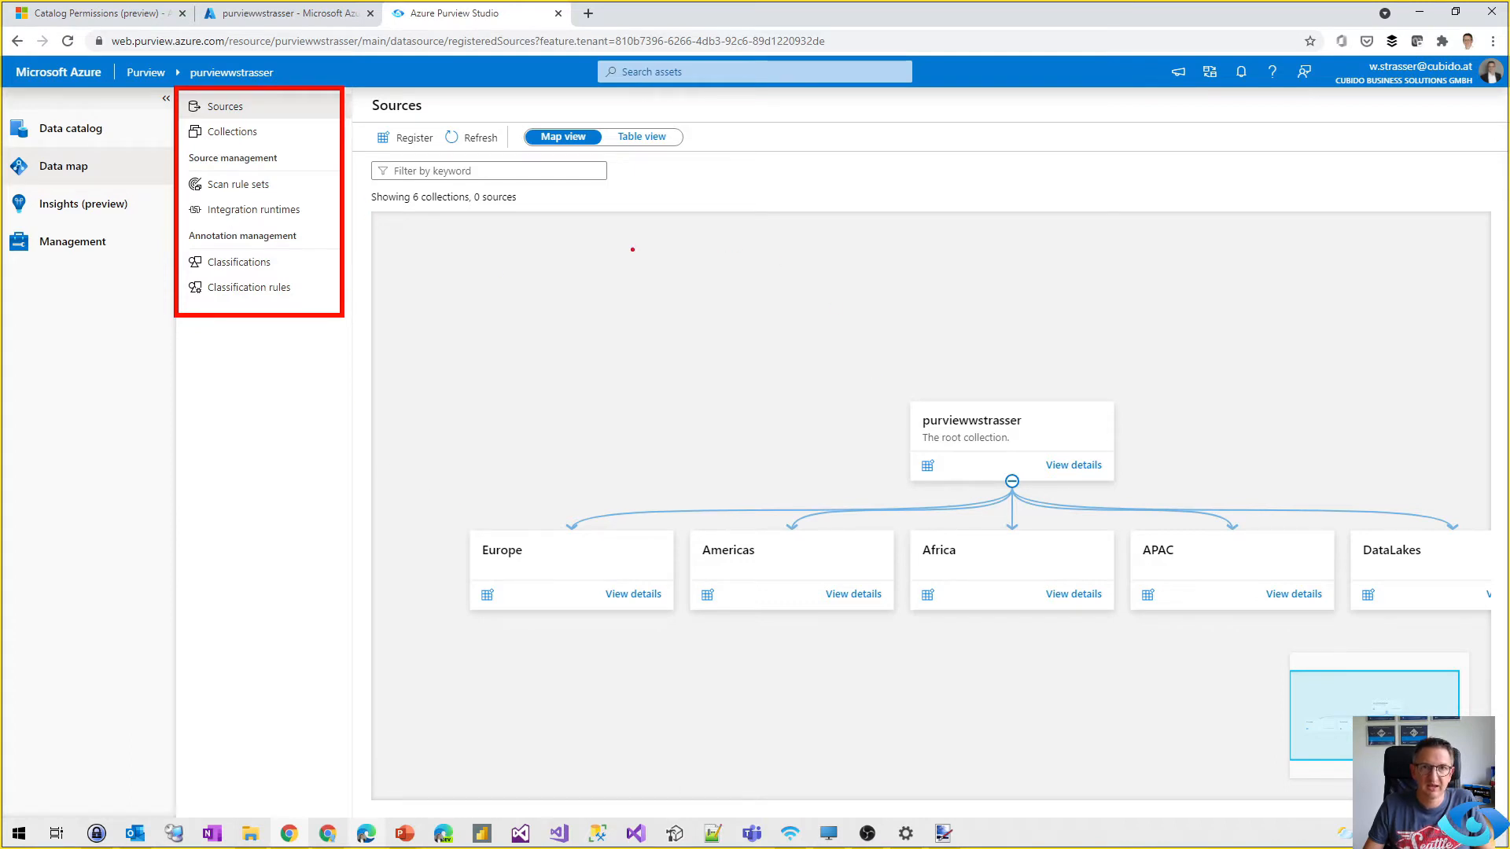
{"action": "mouse_move", "coordinate": [877, 320]}
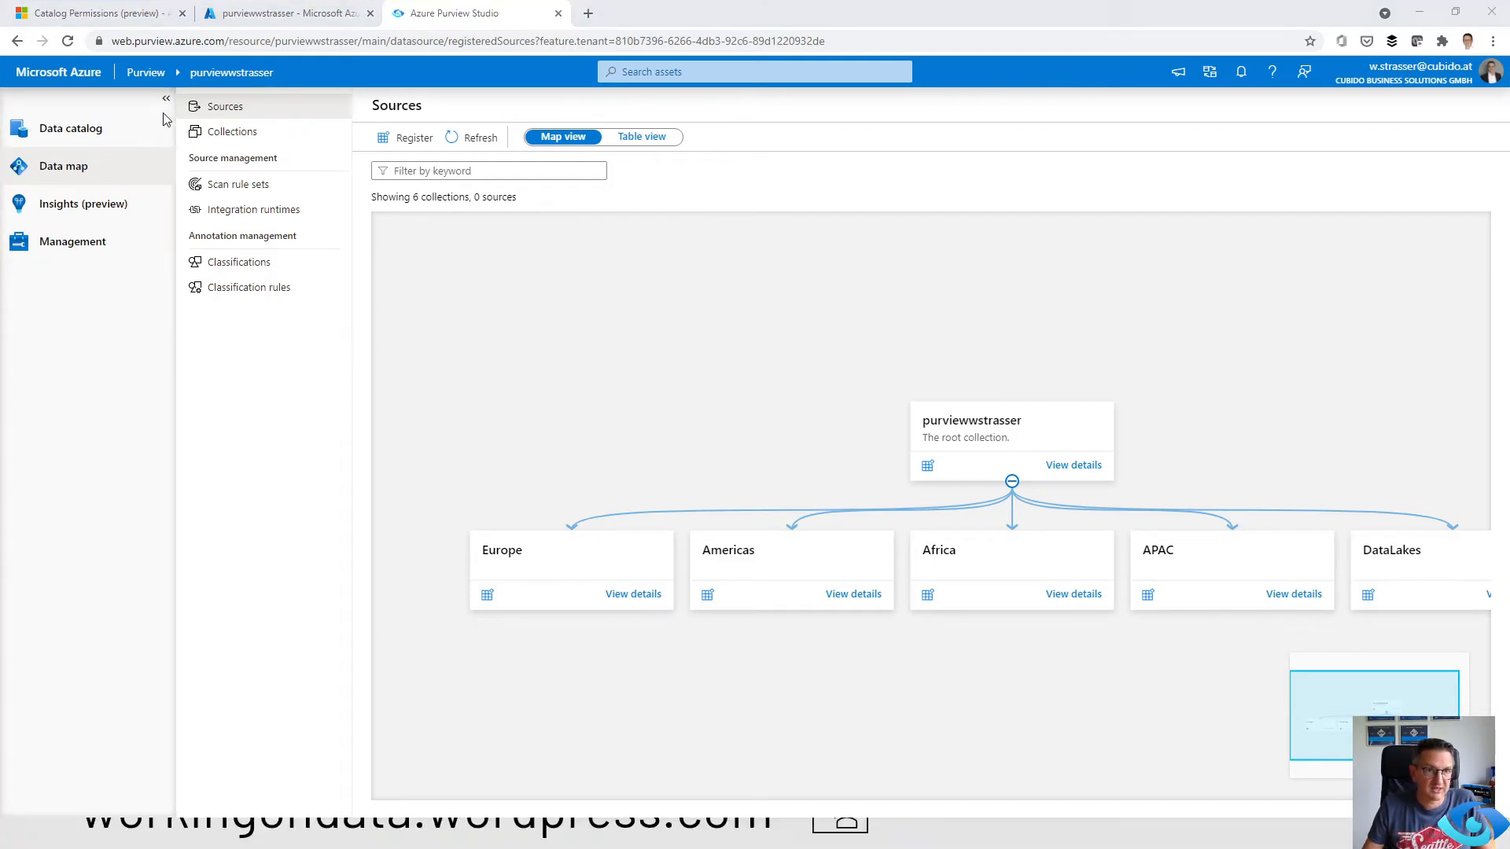
{"action": "left_click", "coordinate": [232, 131]}
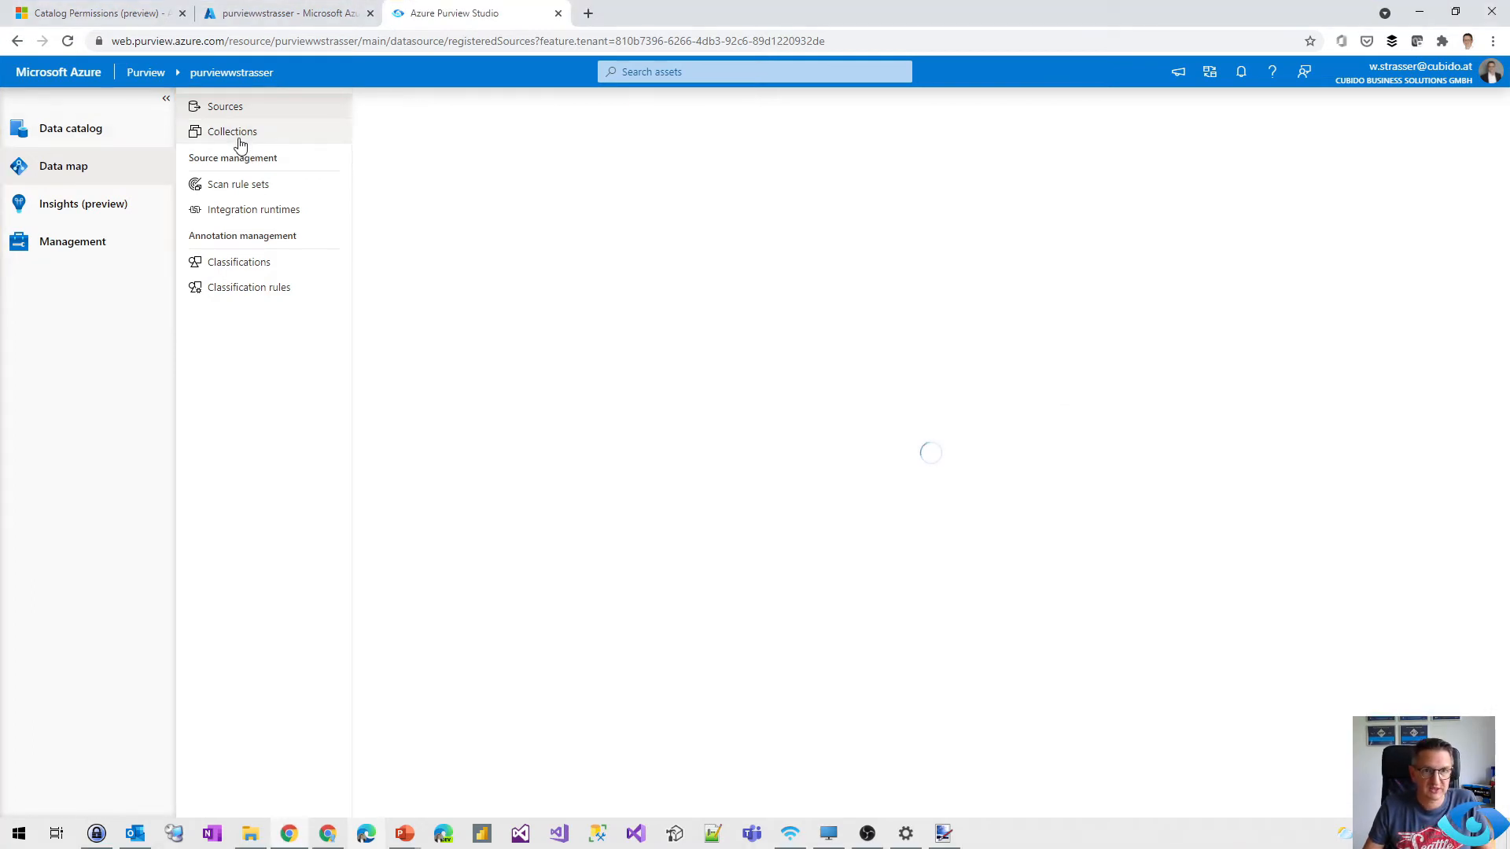
{"action": "mouse_move", "coordinate": [279, 154]}
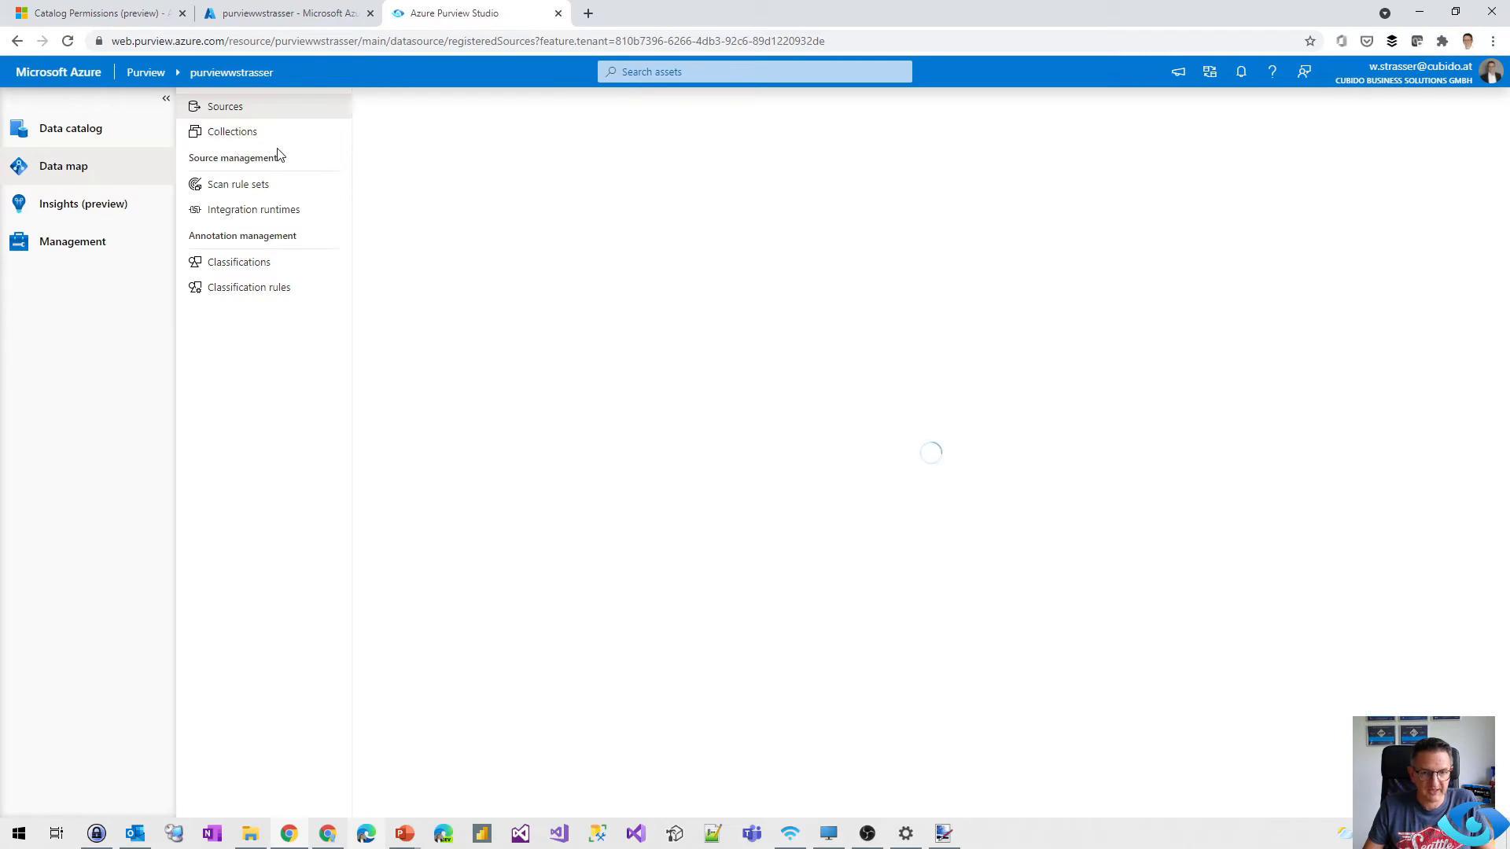
{"action": "left_click", "coordinate": [231, 131]}
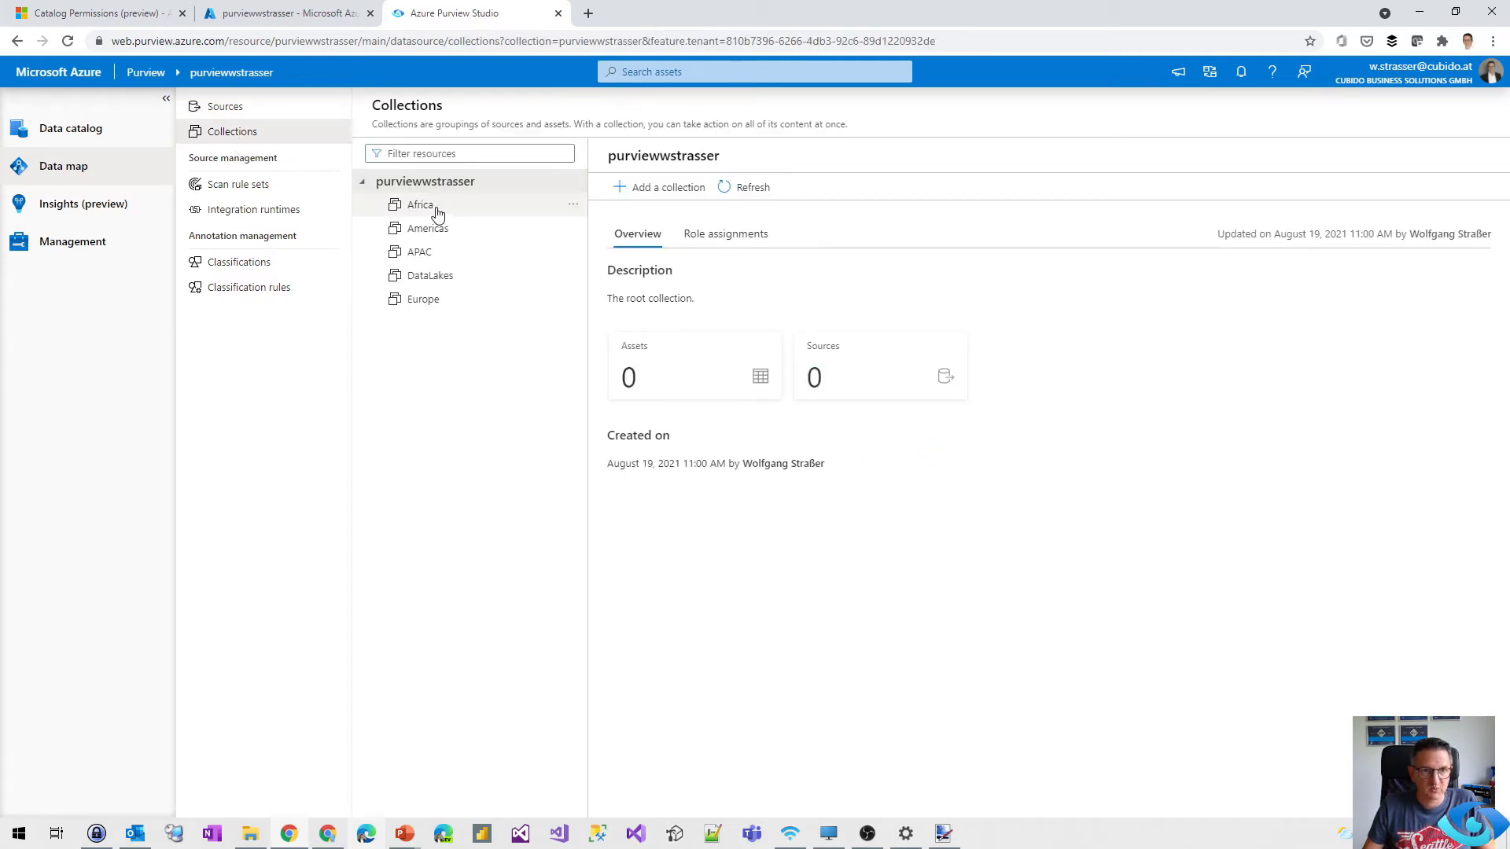
{"action": "mouse_move", "coordinate": [462, 260]}
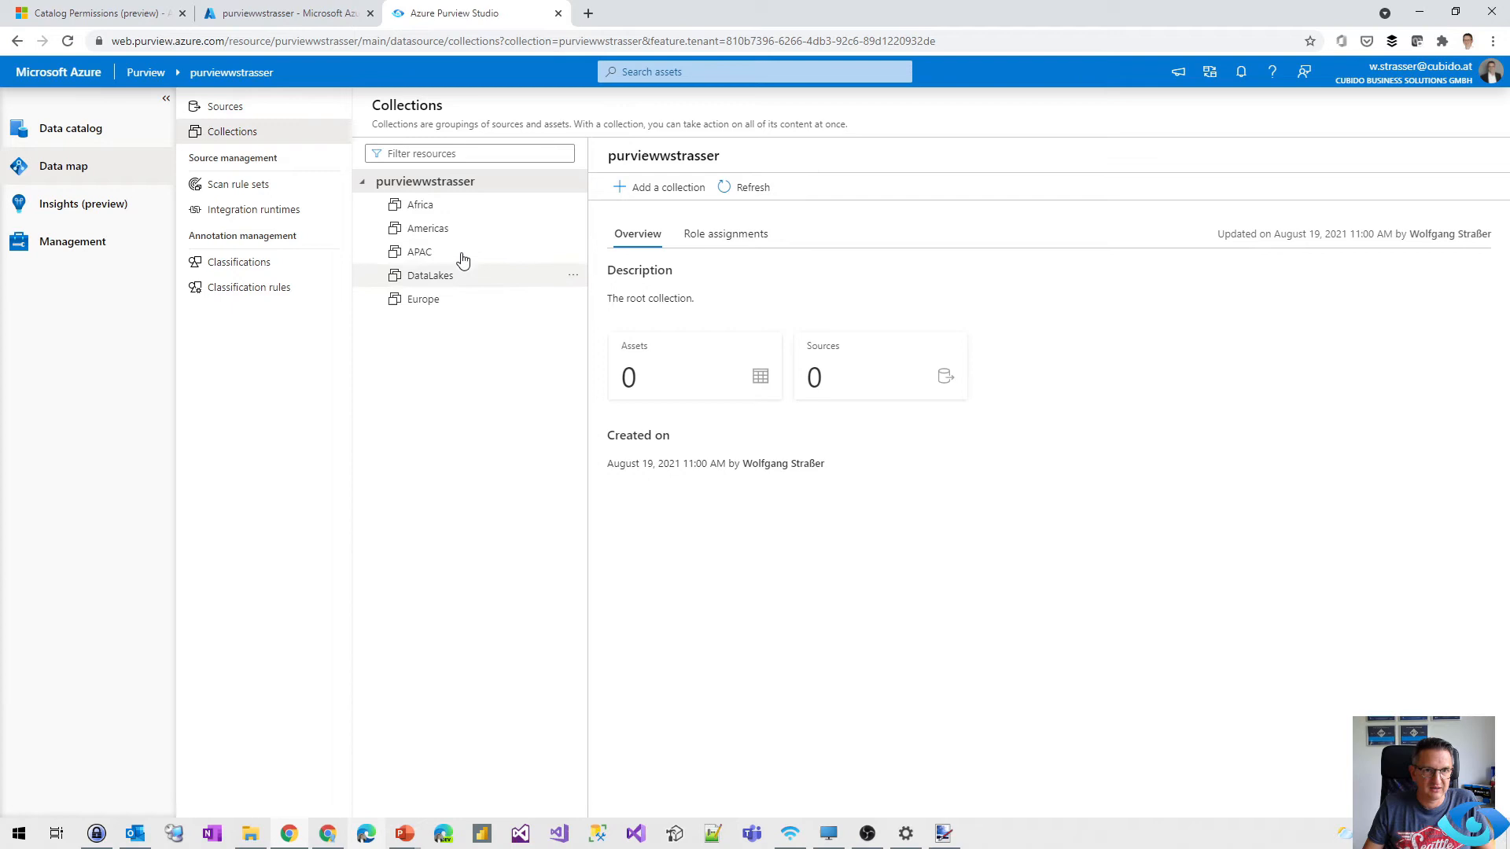
{"action": "mouse_move", "coordinate": [484, 193]}
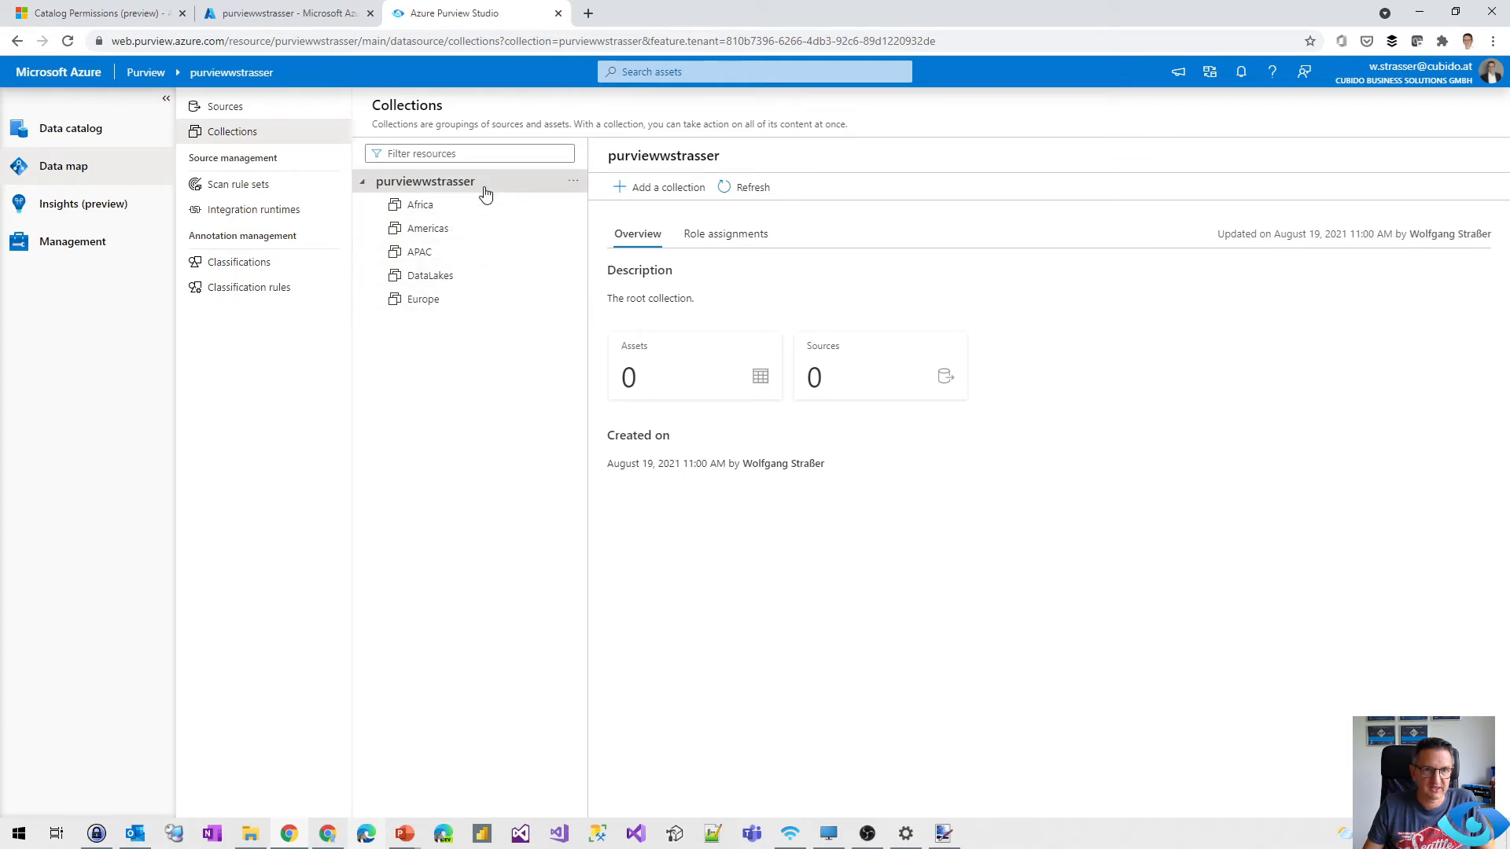
{"action": "mouse_move", "coordinate": [559, 276]}
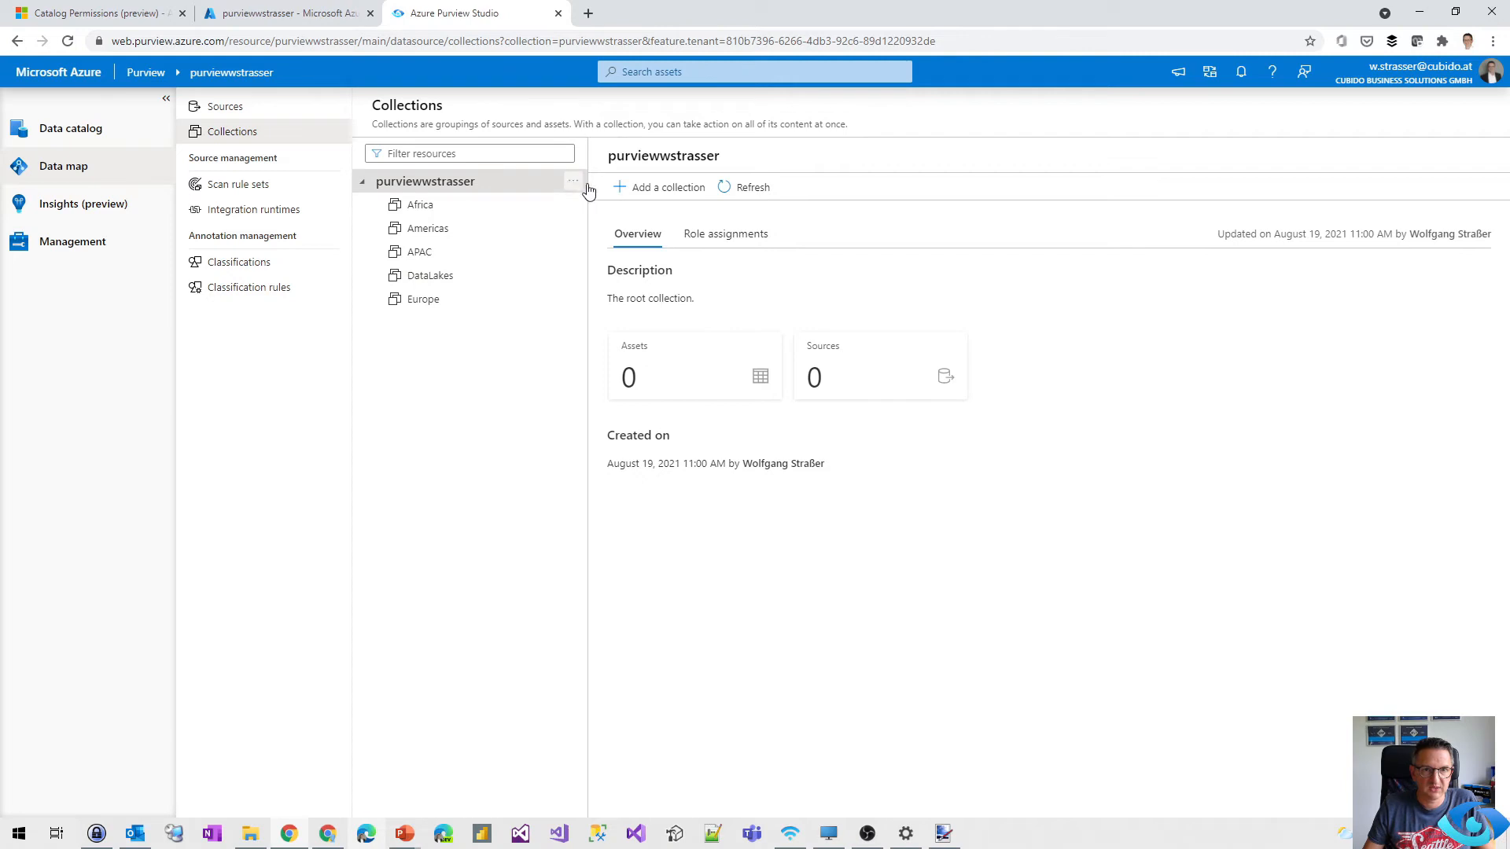
Create a subcollection named 'Databases' under the purviewwstrasser root collection.
{"action": "left_click", "coordinate": [574, 180]}
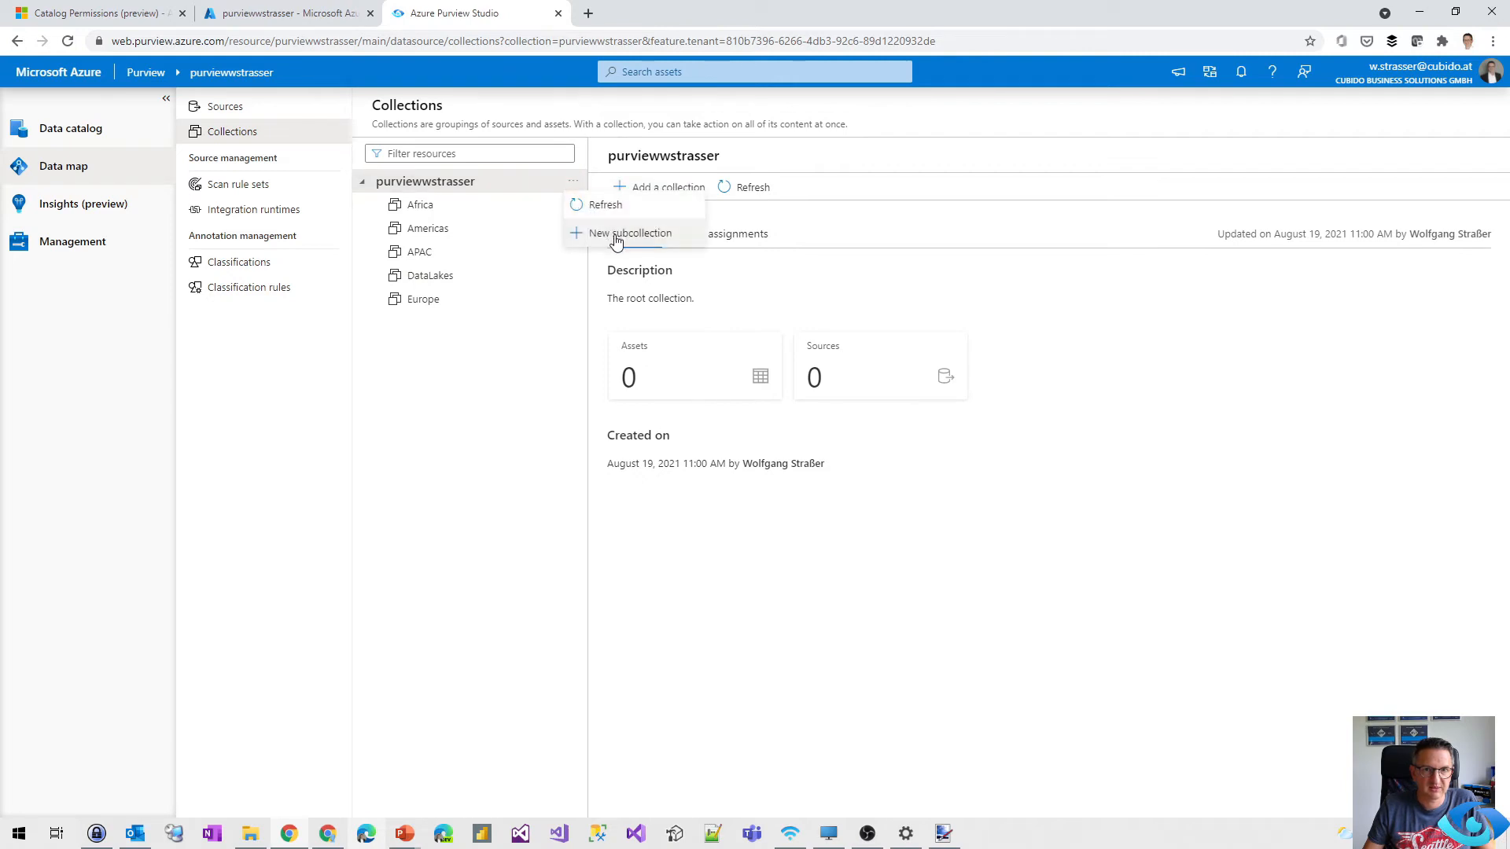
{"action": "left_click", "coordinate": [629, 233]}
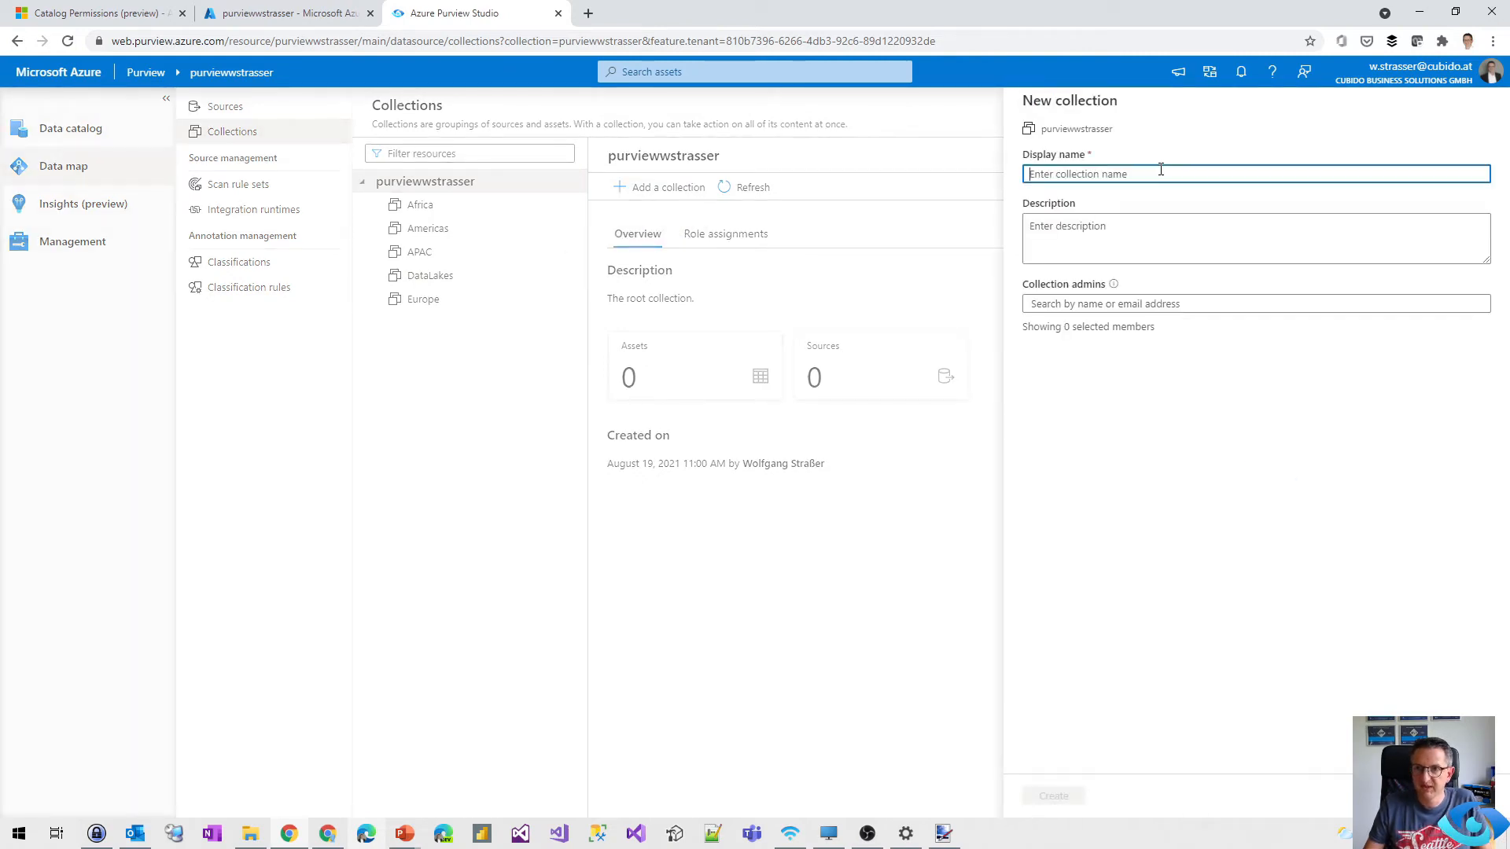
{"action": "type", "text": "Databases"}
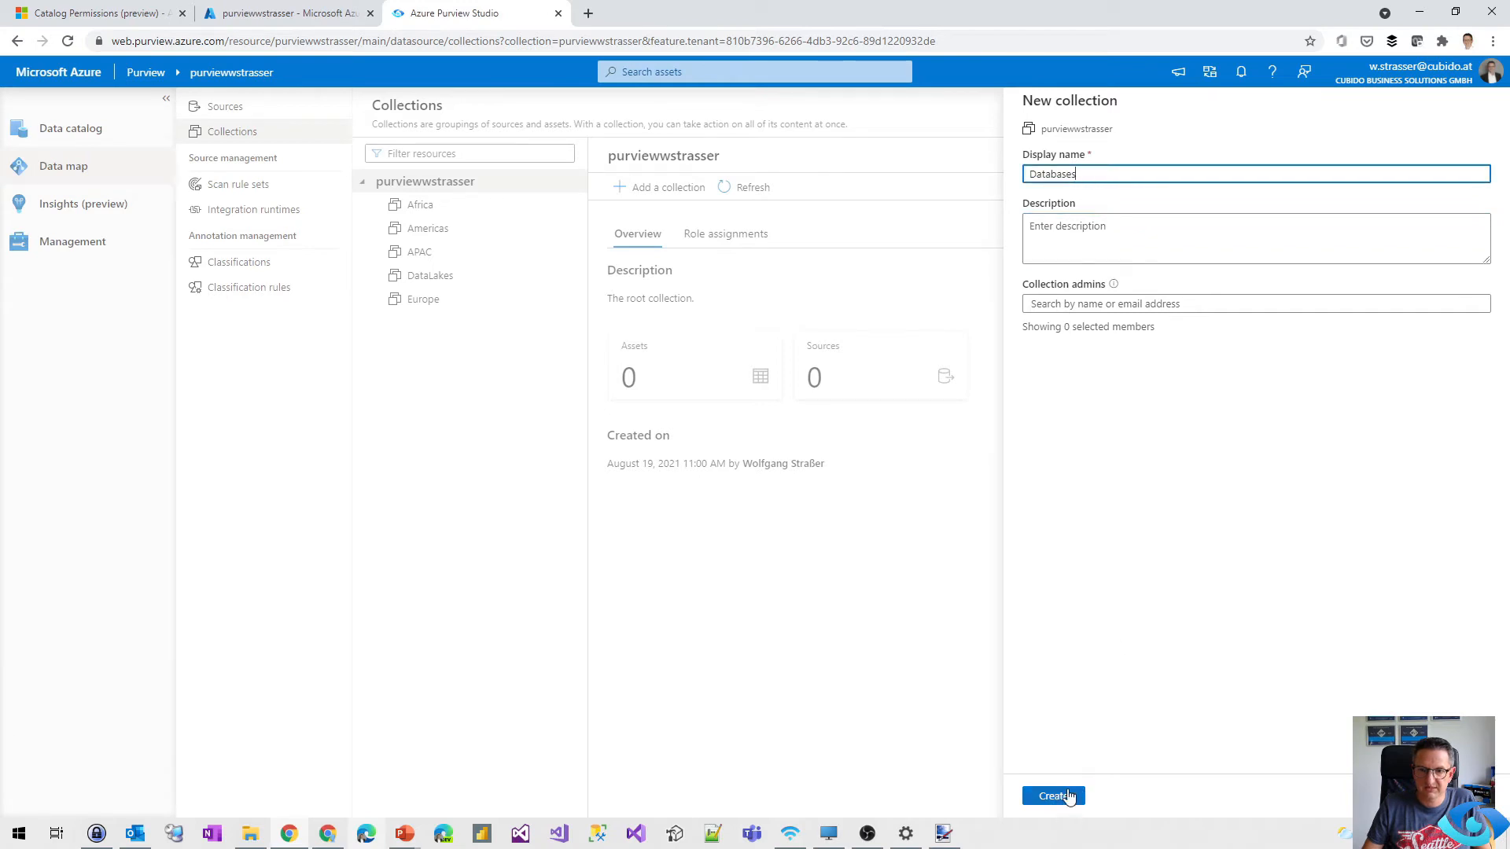
{"action": "left_click", "coordinate": [1052, 795]}
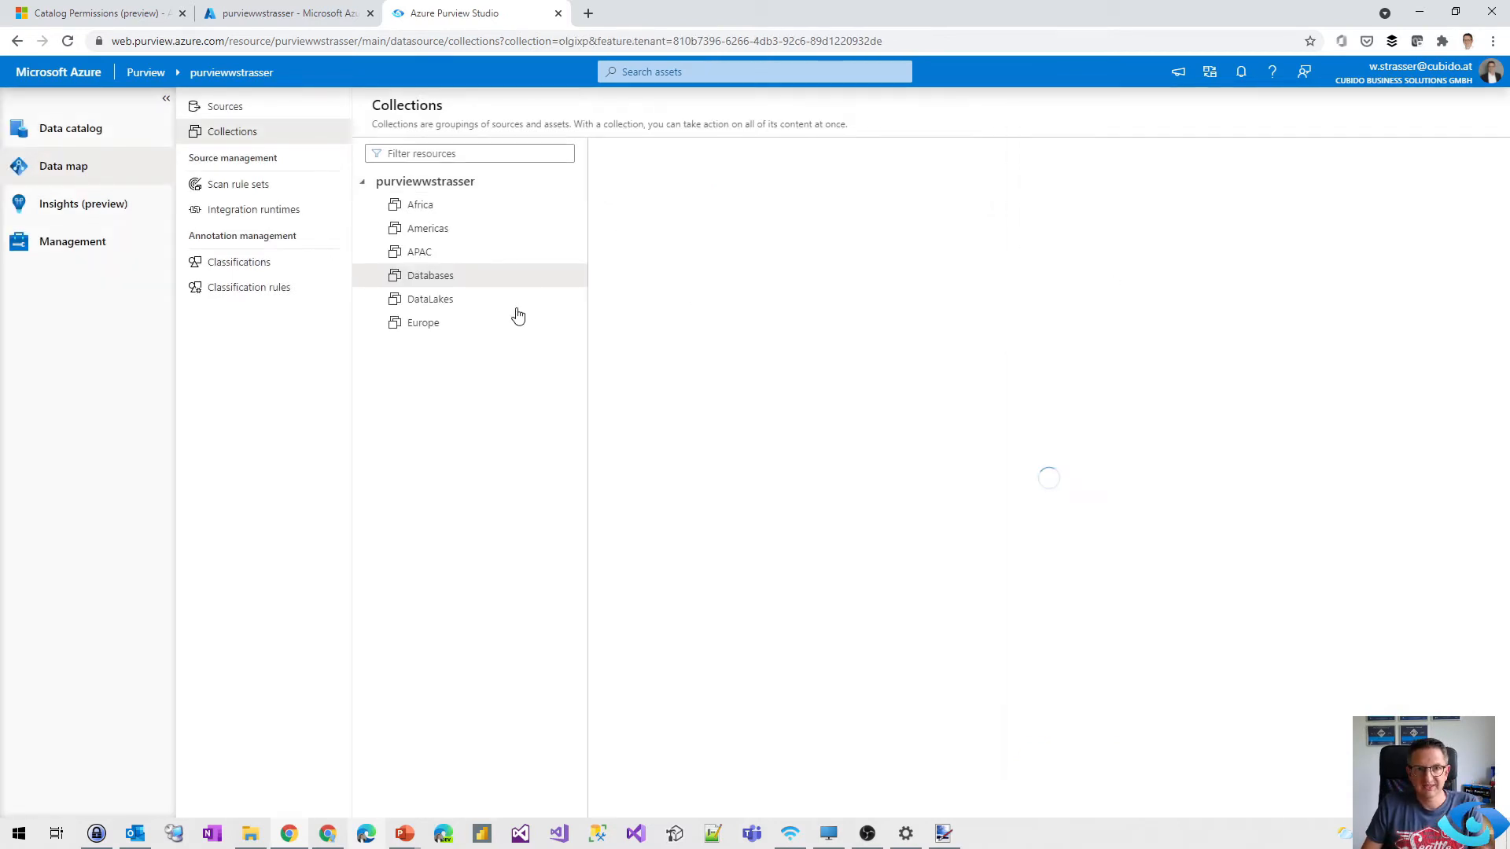
Show the Databases collection's role assignments and start editing its Collection admins.
{"action": "left_click", "coordinate": [429, 274]}
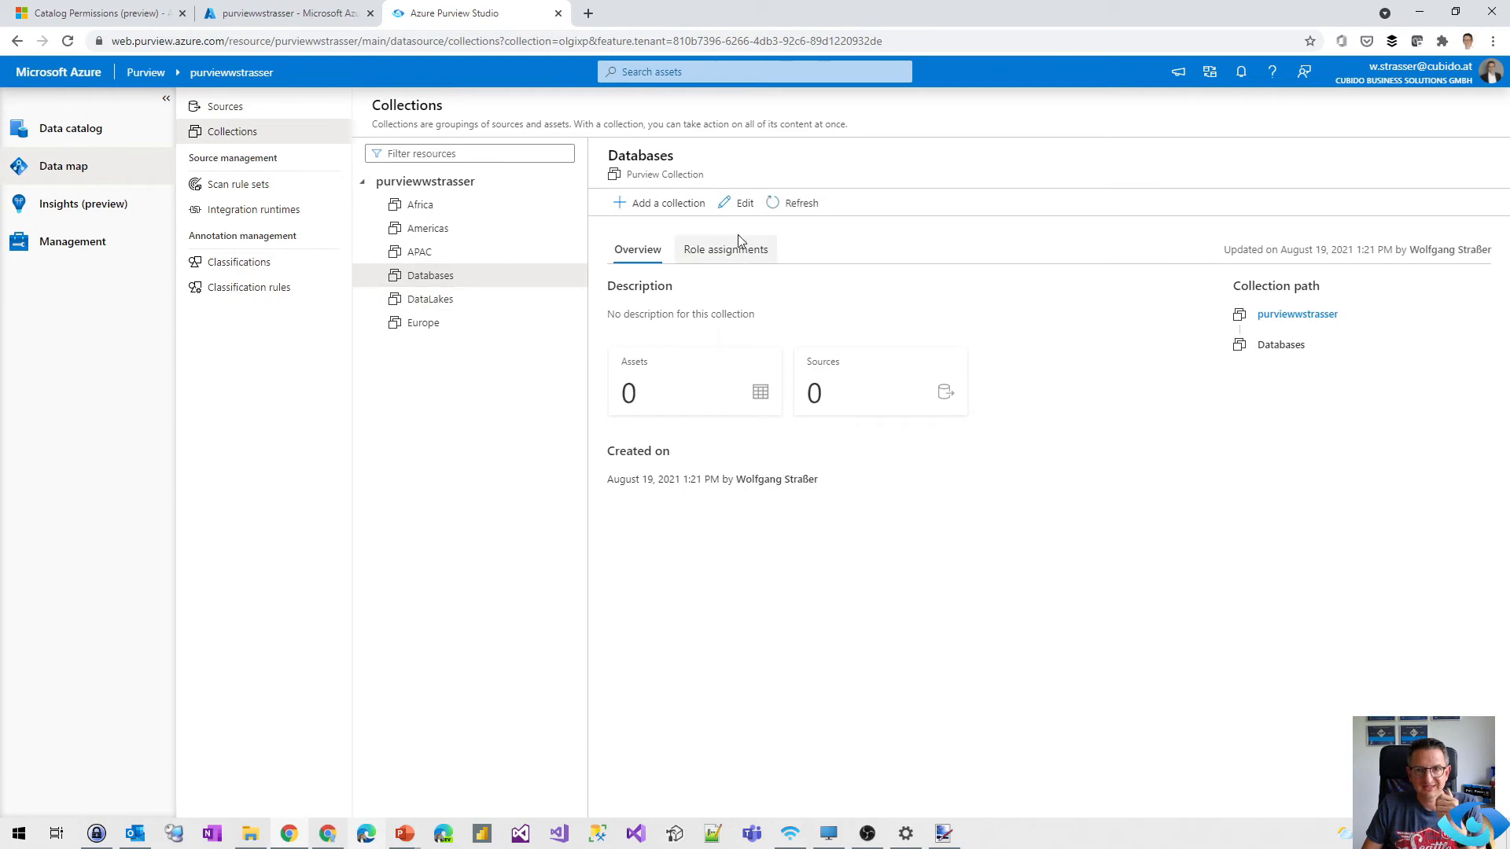
{"action": "mouse_move", "coordinate": [725, 249]}
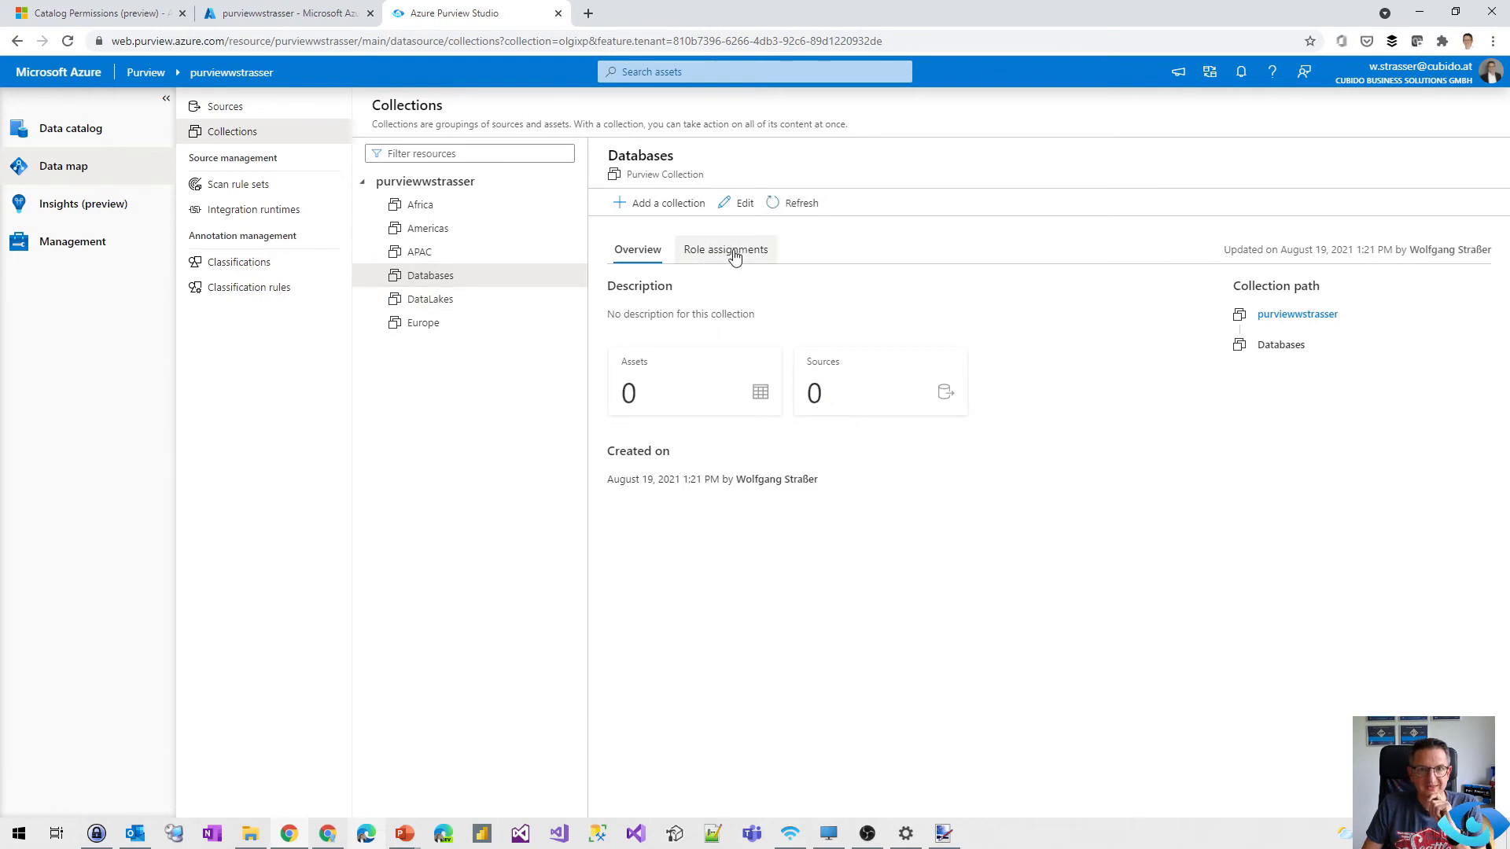
{"action": "left_click", "coordinate": [724, 249]}
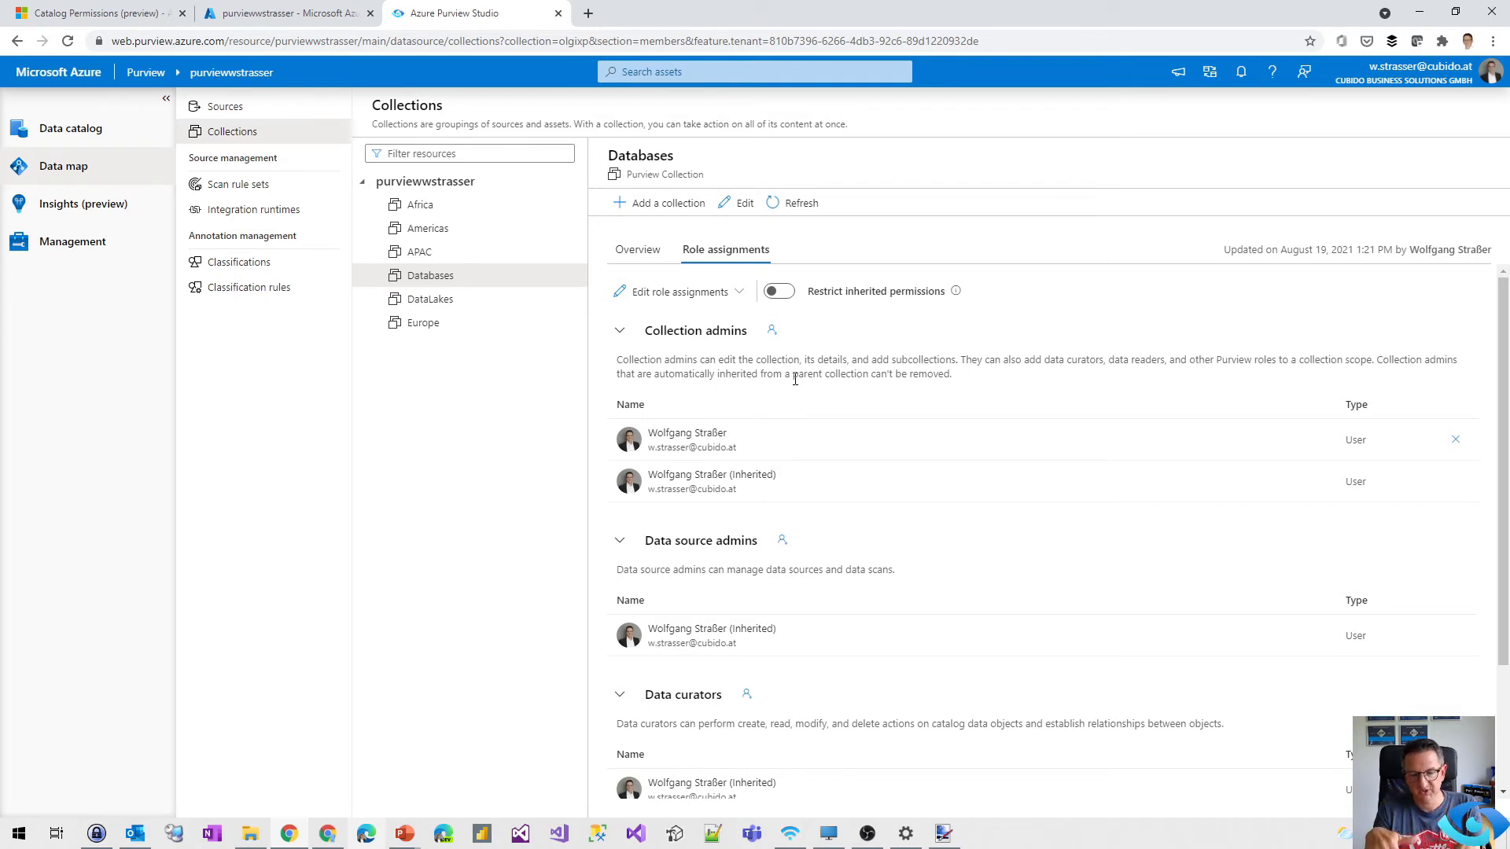
{"action": "mouse_move", "coordinate": [797, 308]}
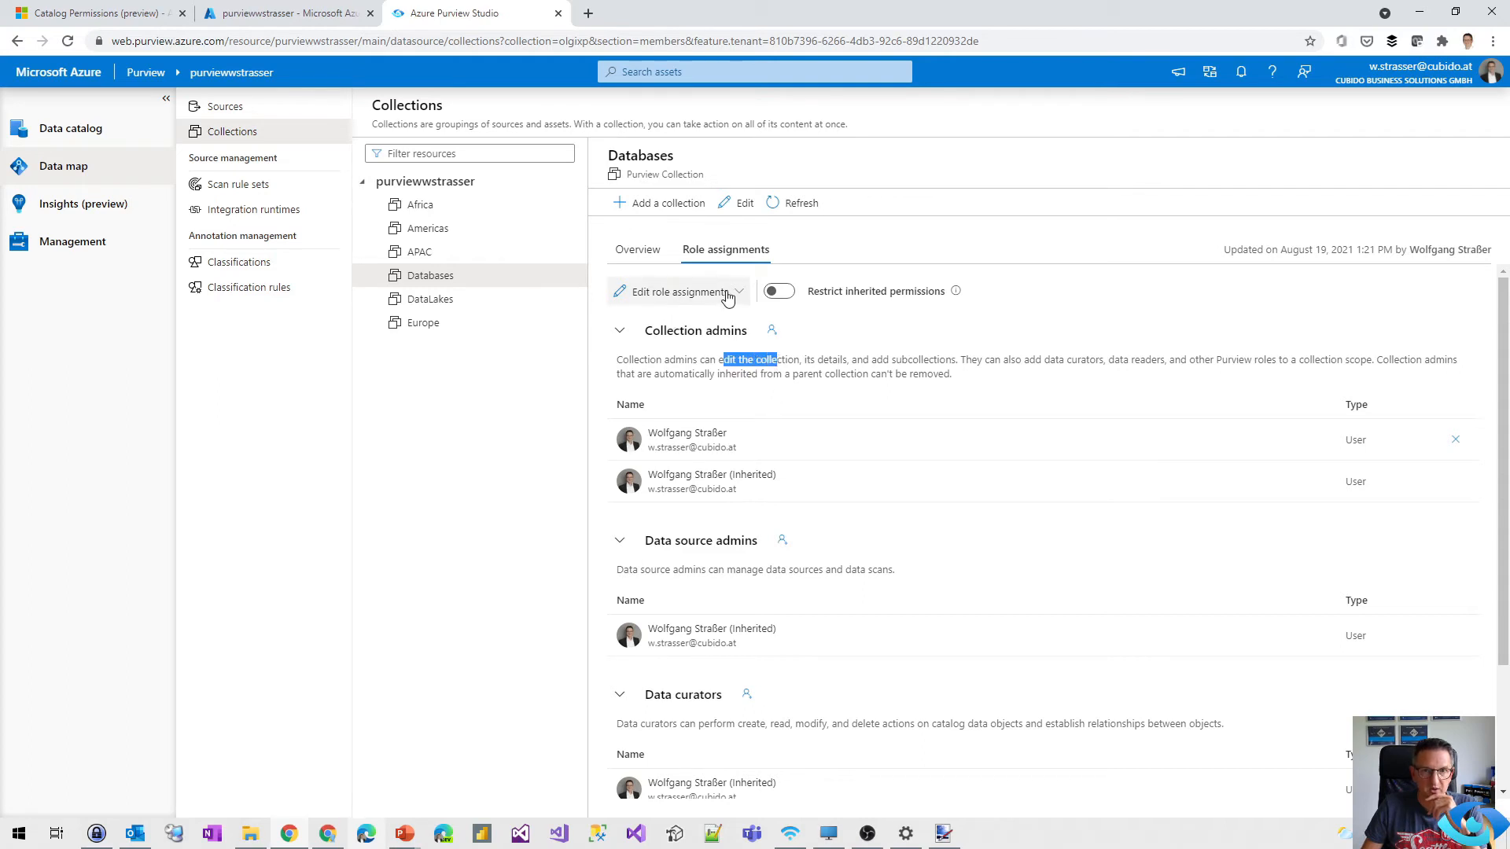
{"action": "left_click", "coordinate": [677, 291]}
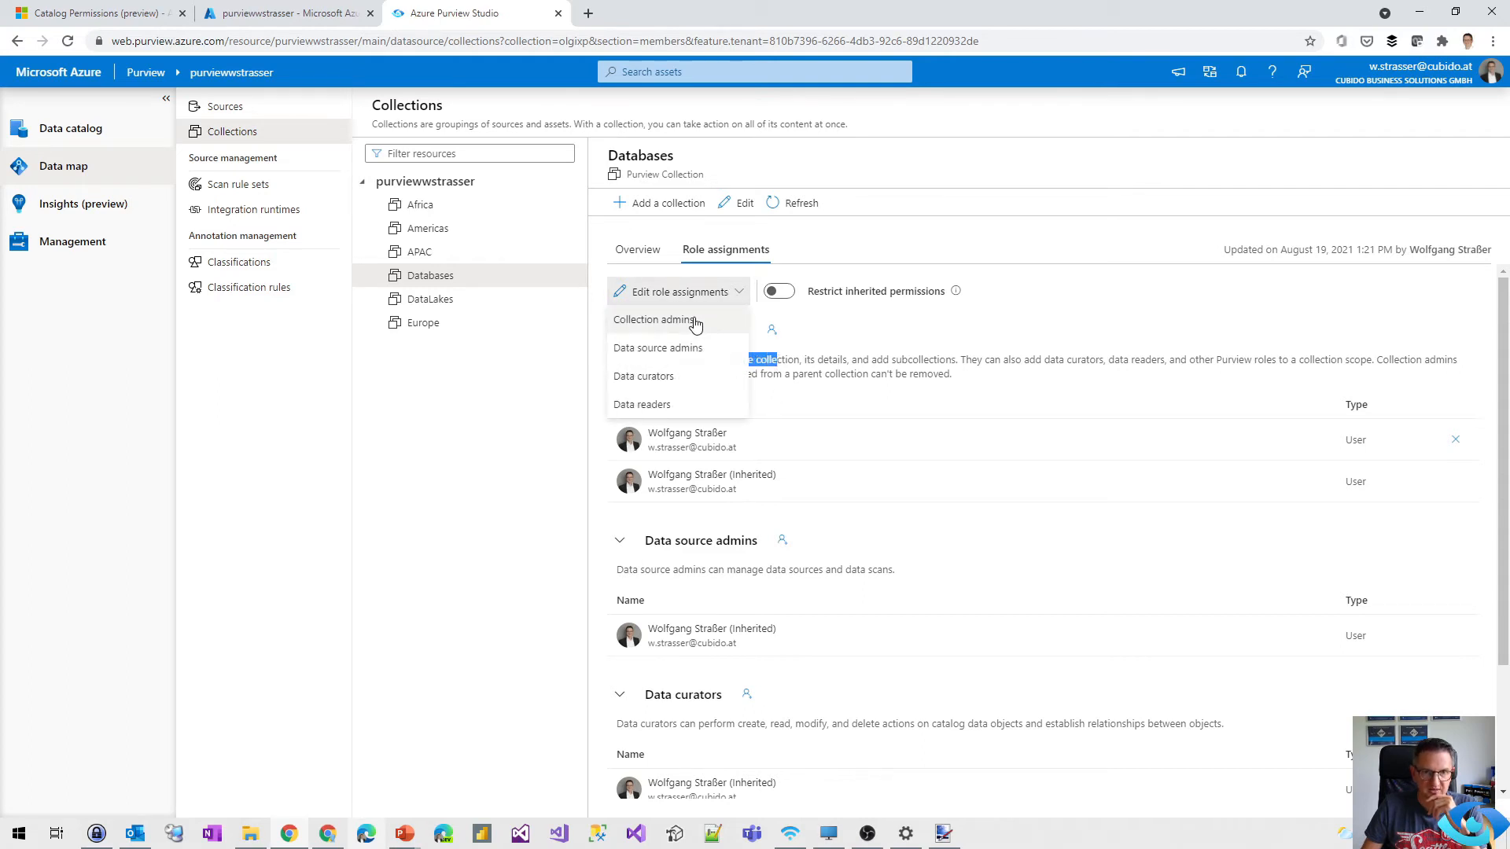
{"action": "left_click", "coordinate": [653, 318]}
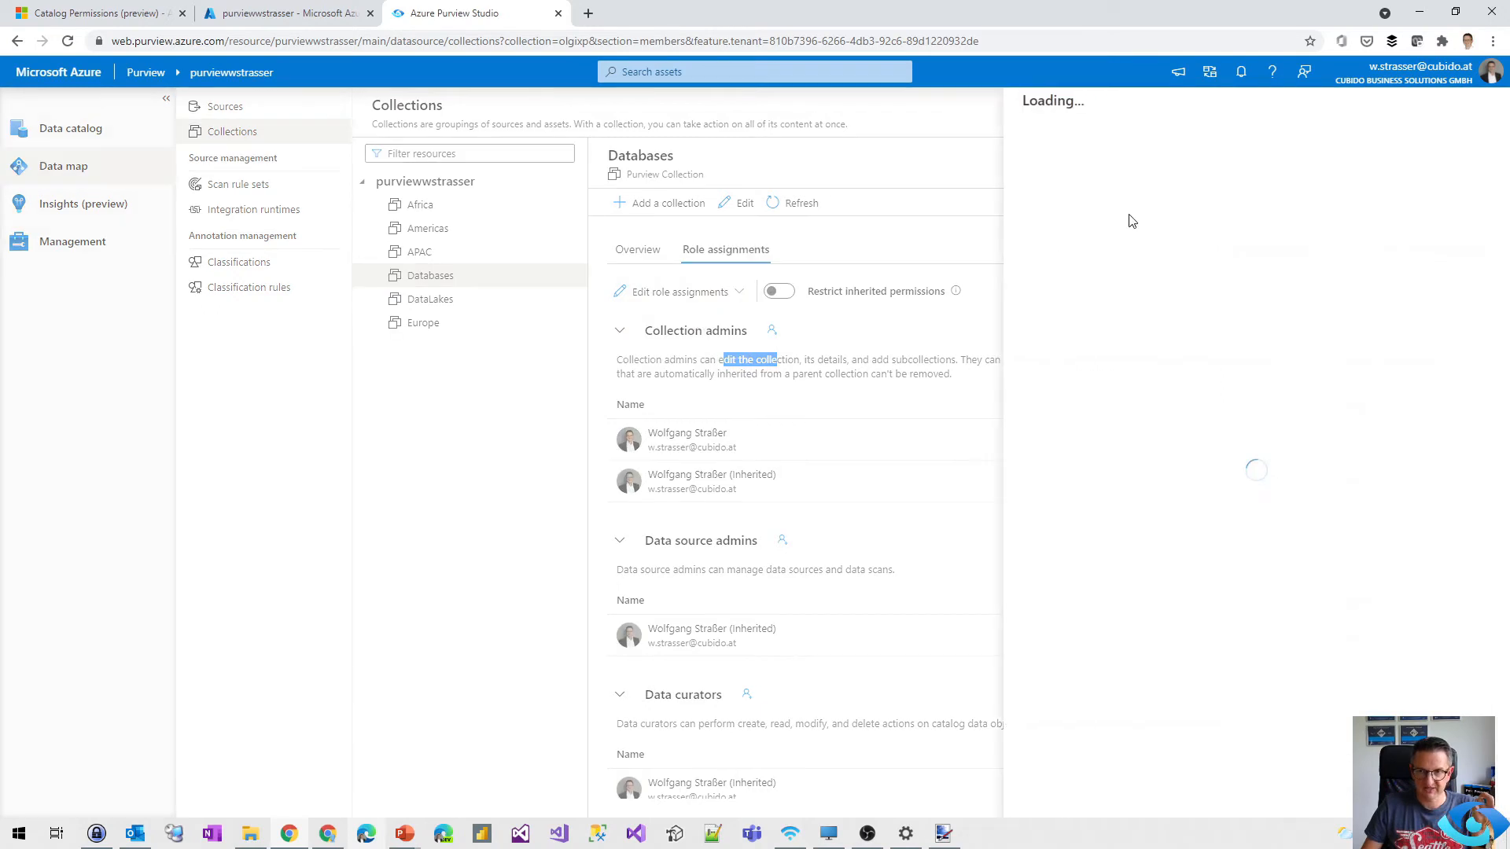
Add the Cubido BI group as Databases collection admin, save, and reload the assignments.
{"action": "left_click", "coordinate": [771, 331]}
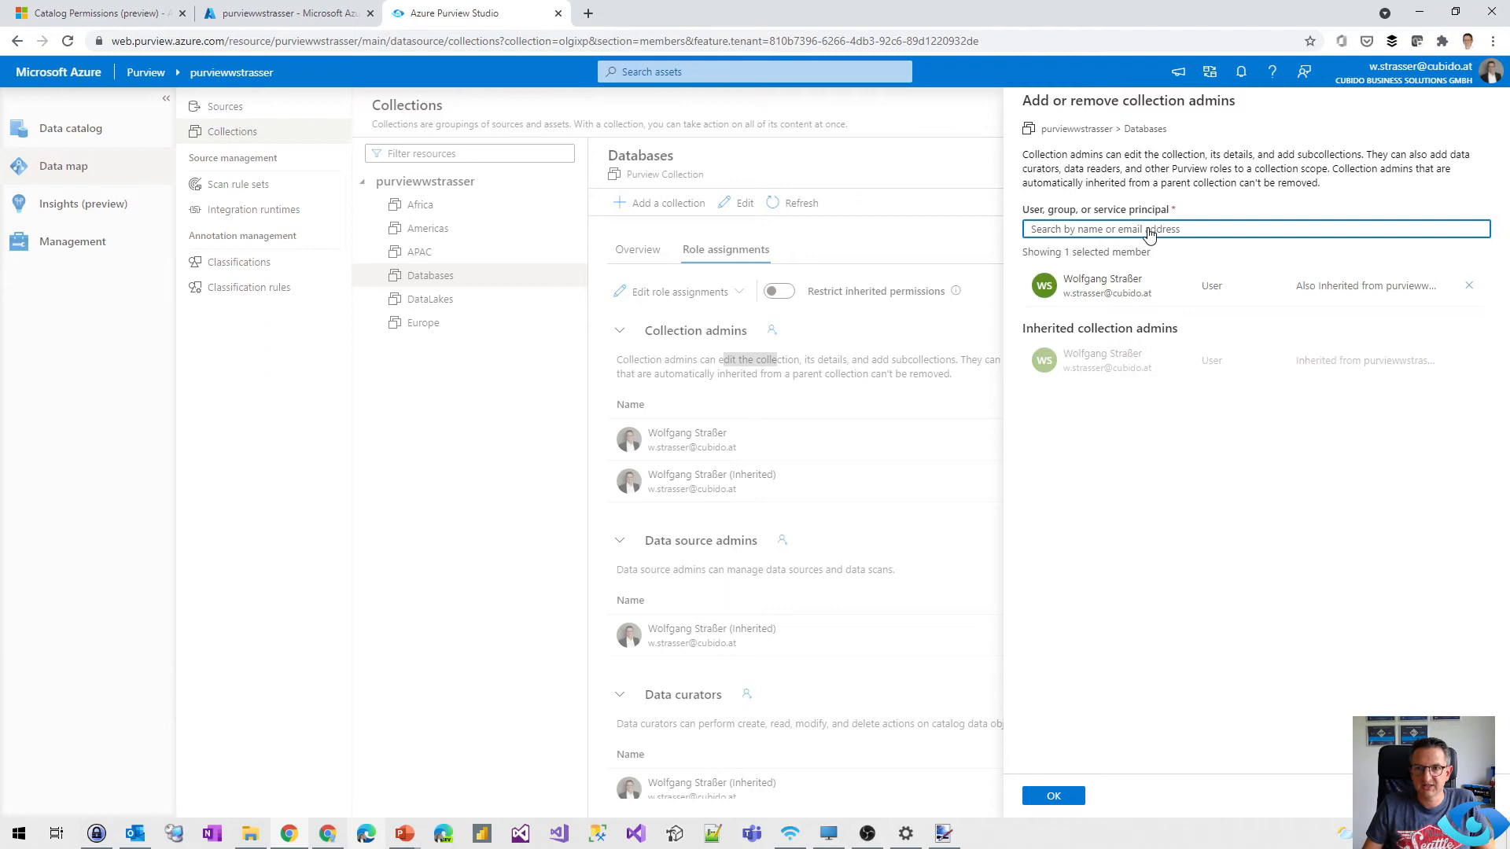
{"action": "type", "text": "cubido bi"}
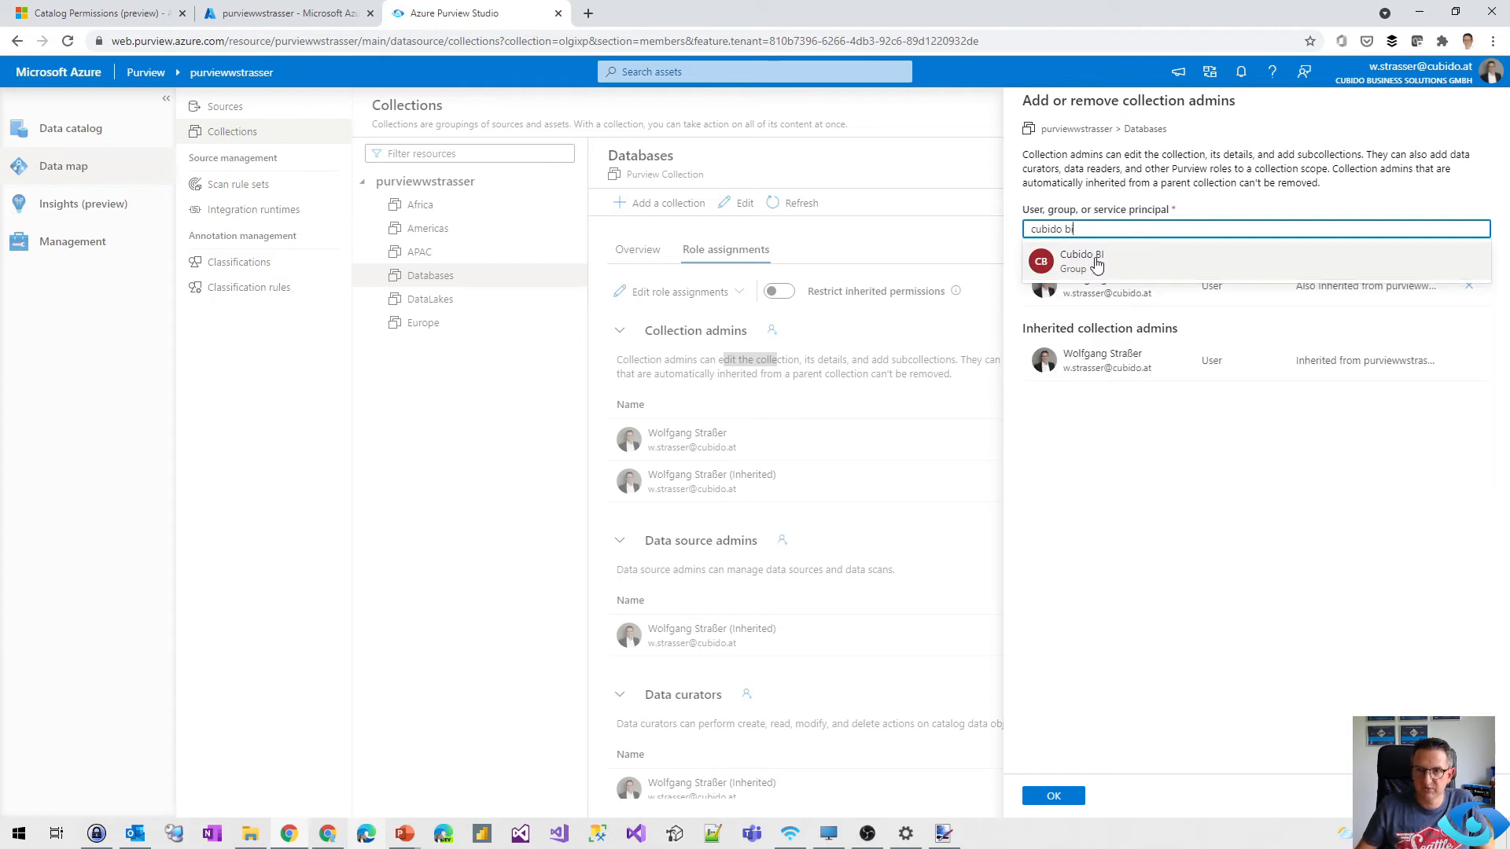
{"action": "left_click", "coordinate": [1081, 260]}
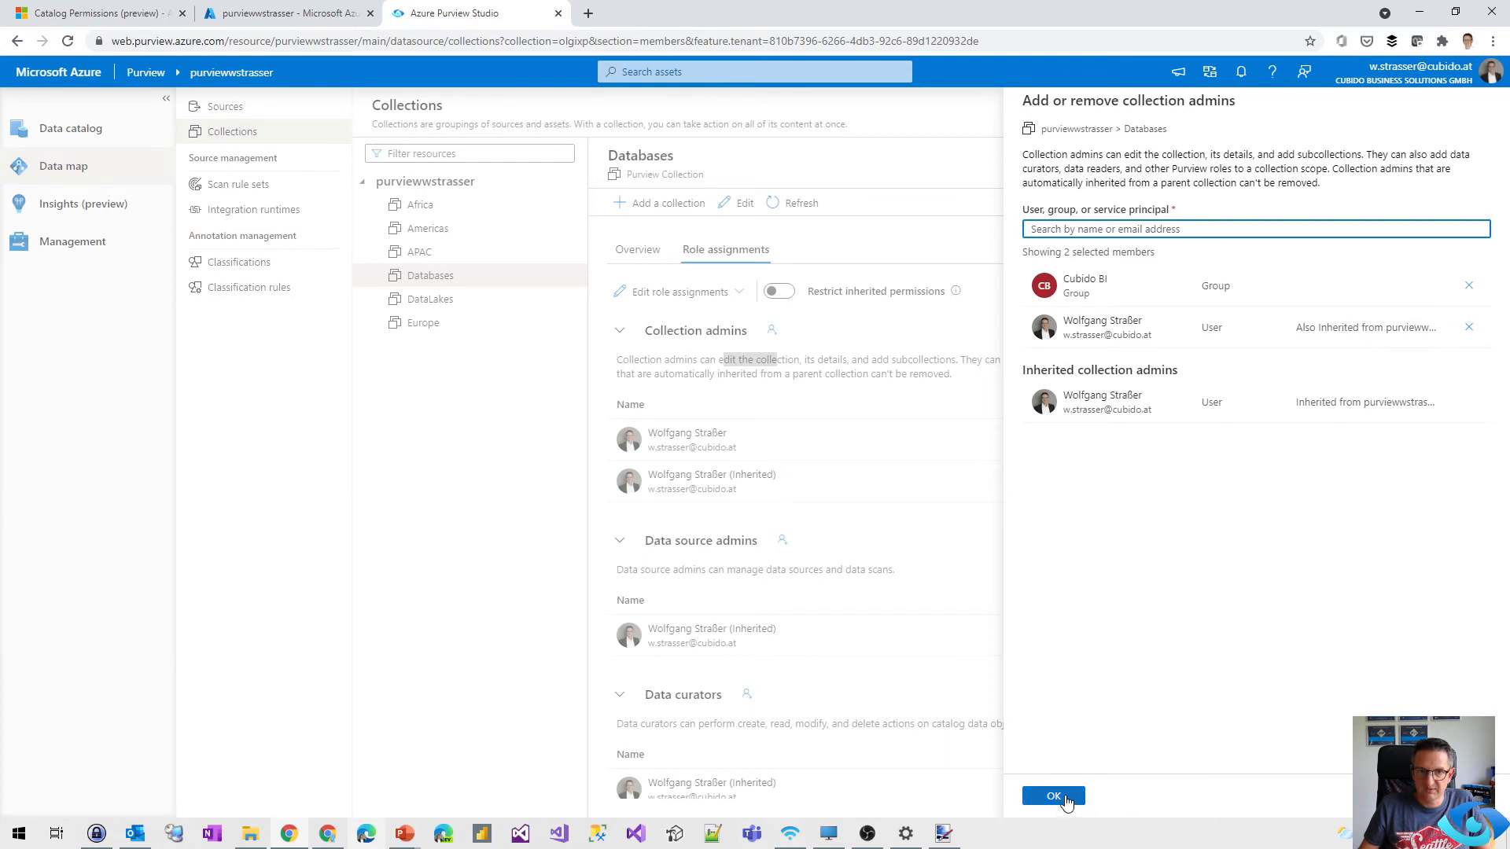
{"action": "left_click", "coordinate": [1052, 795]}
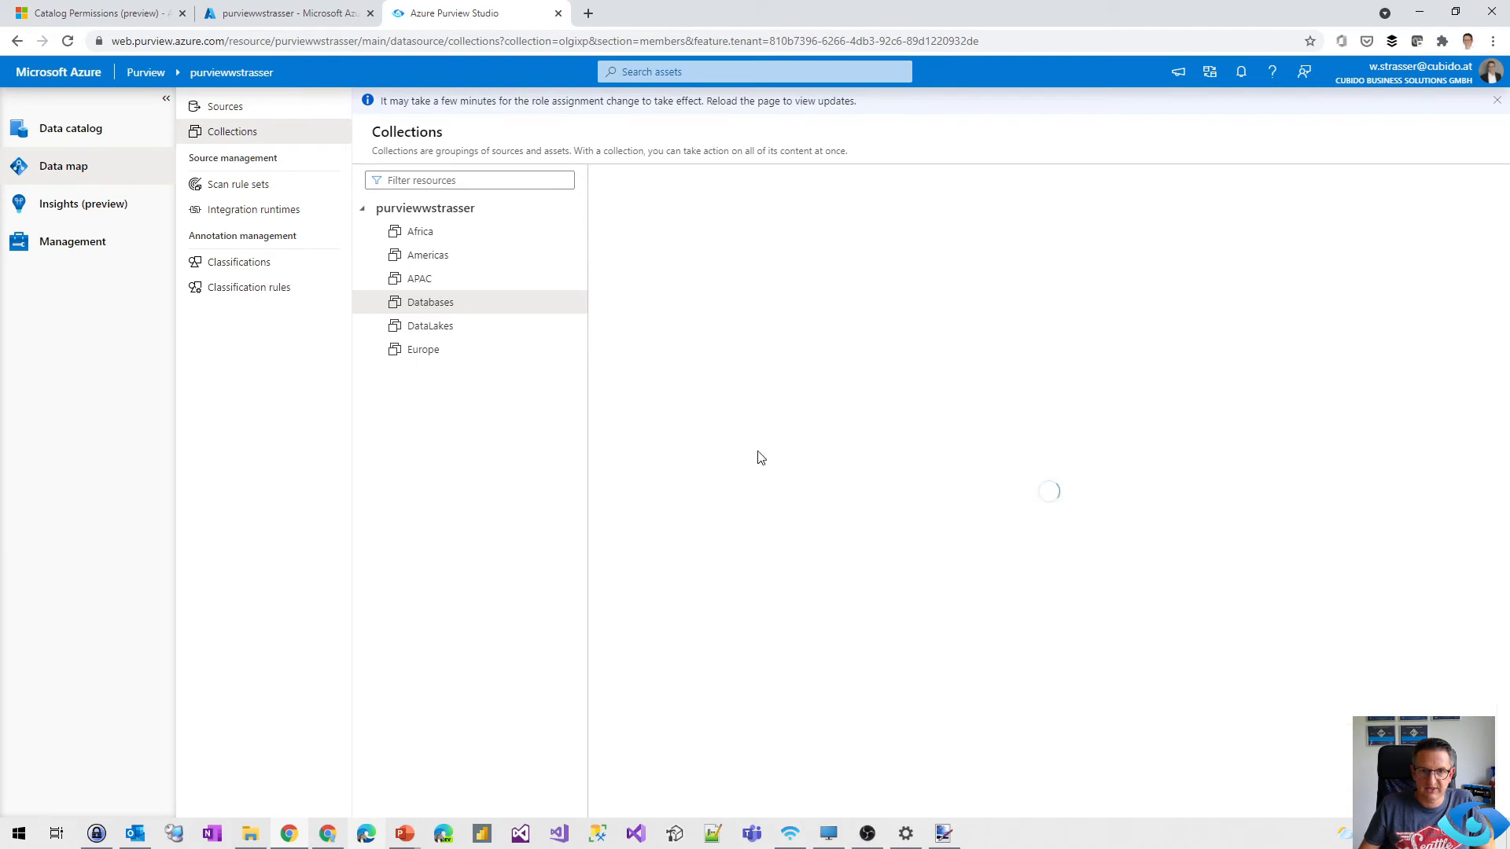
{"action": "left_click", "coordinate": [429, 301]}
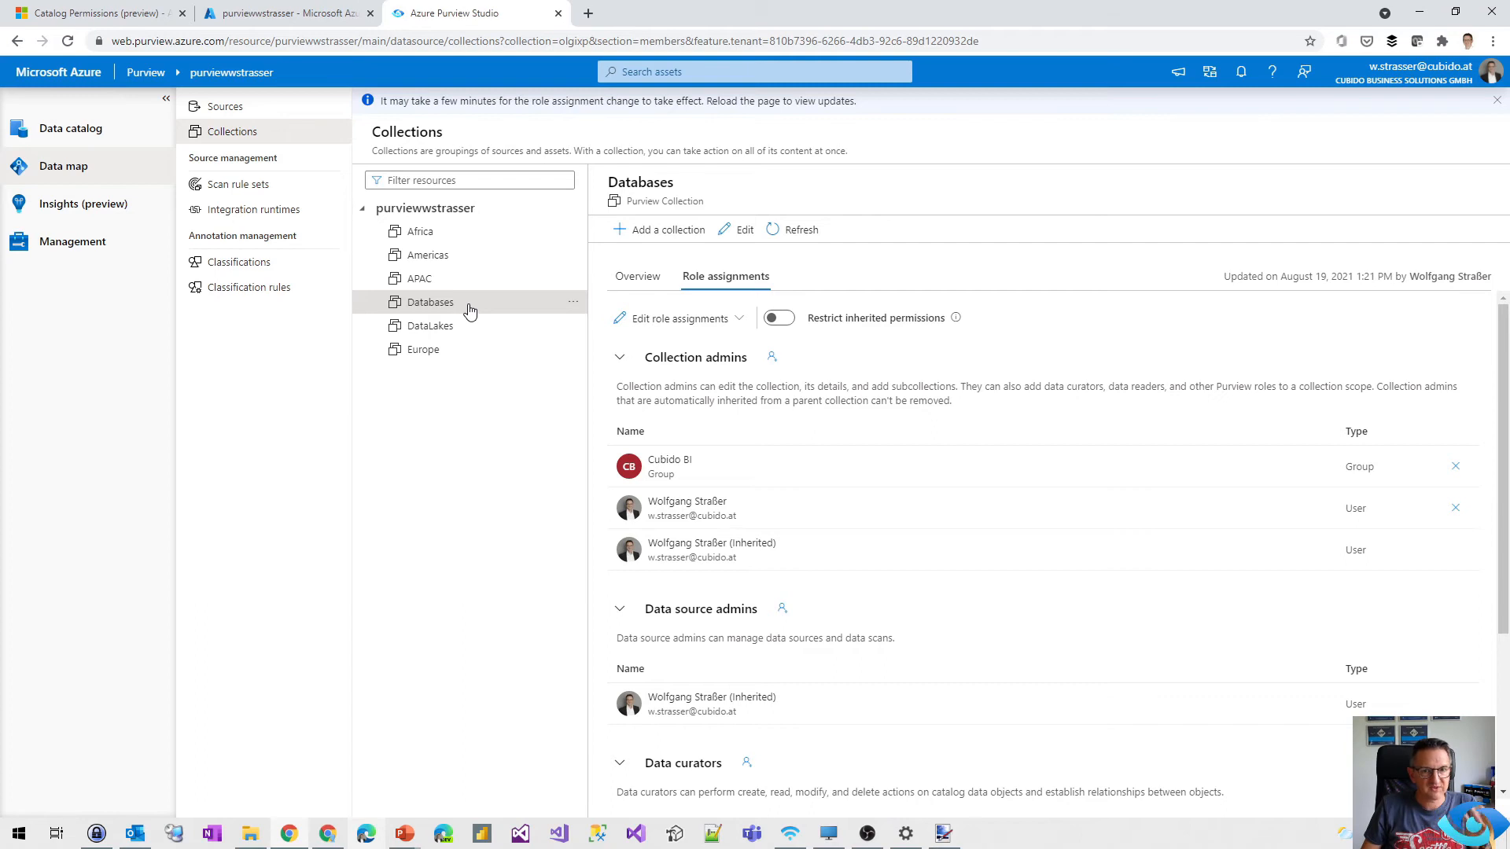
{"action": "mouse_move", "coordinate": [891, 635]}
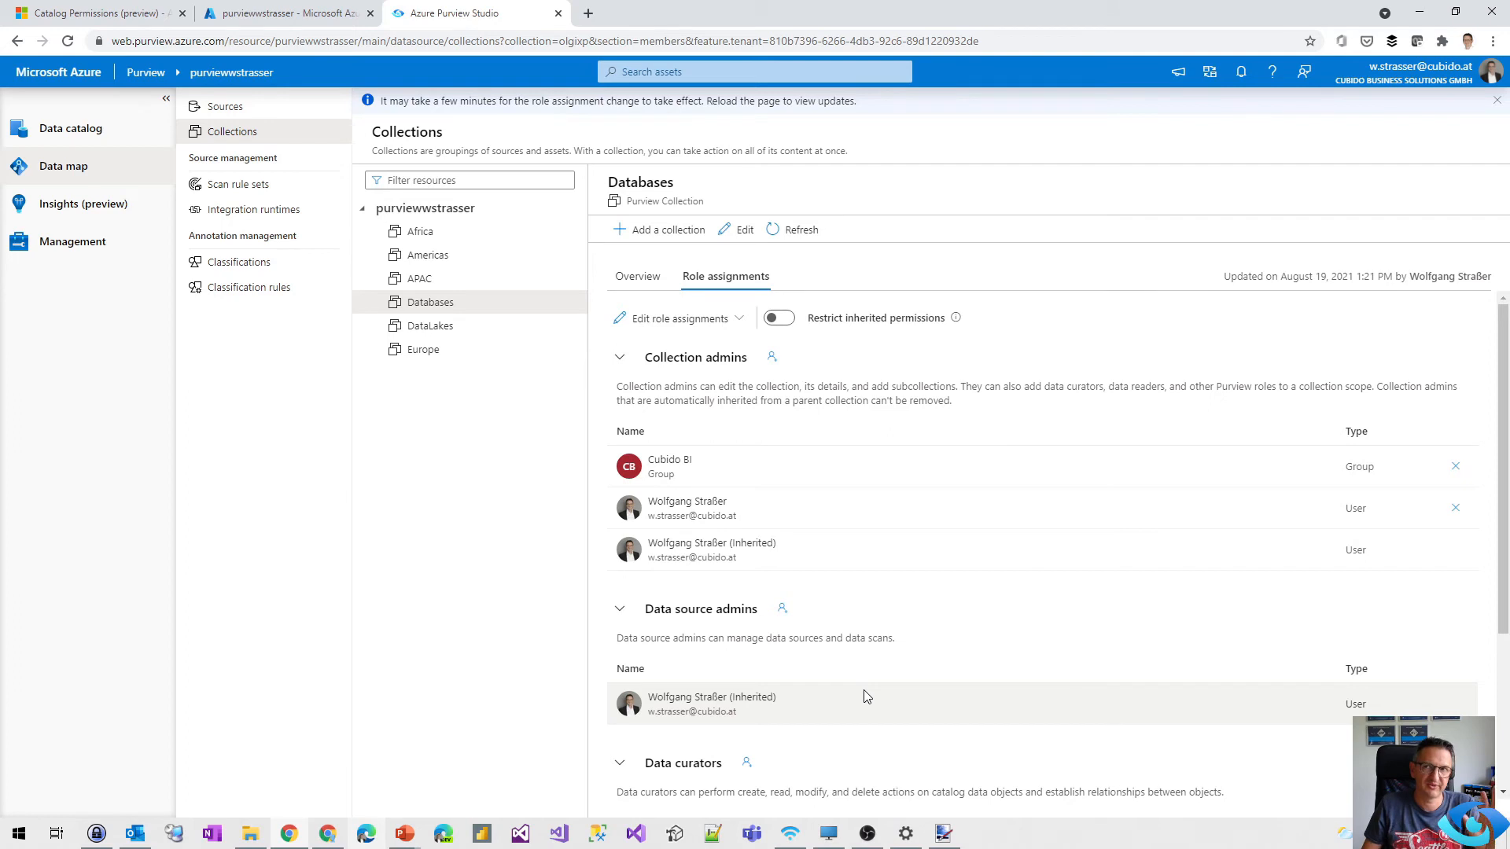
{"action": "mouse_move", "coordinate": [900, 653]}
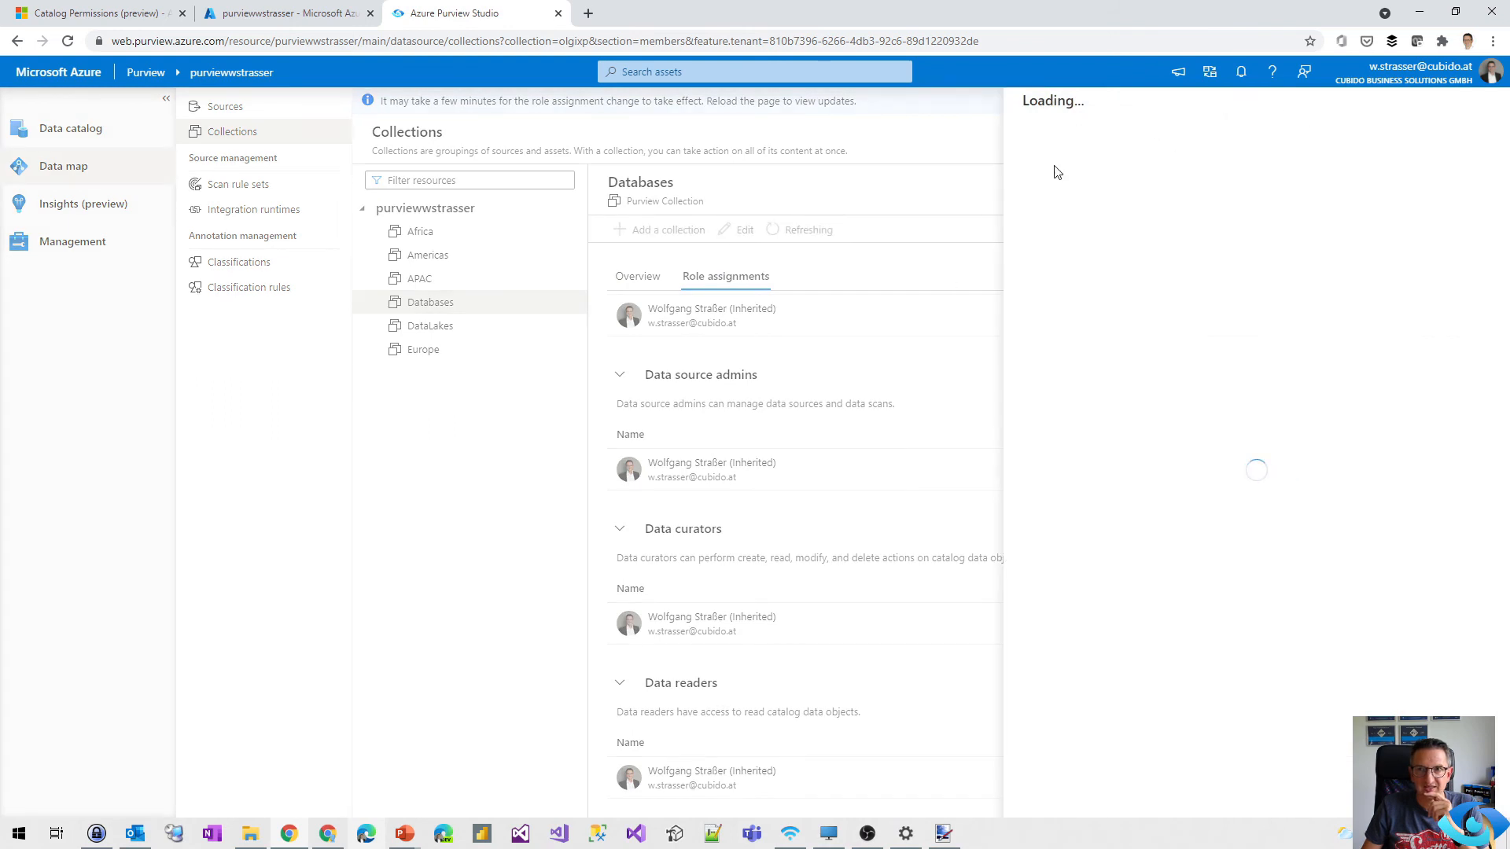
Close the Edit 'Databases' panel unchanged, then scroll the docs to the roles table.
{"action": "left_click", "coordinate": [739, 229]}
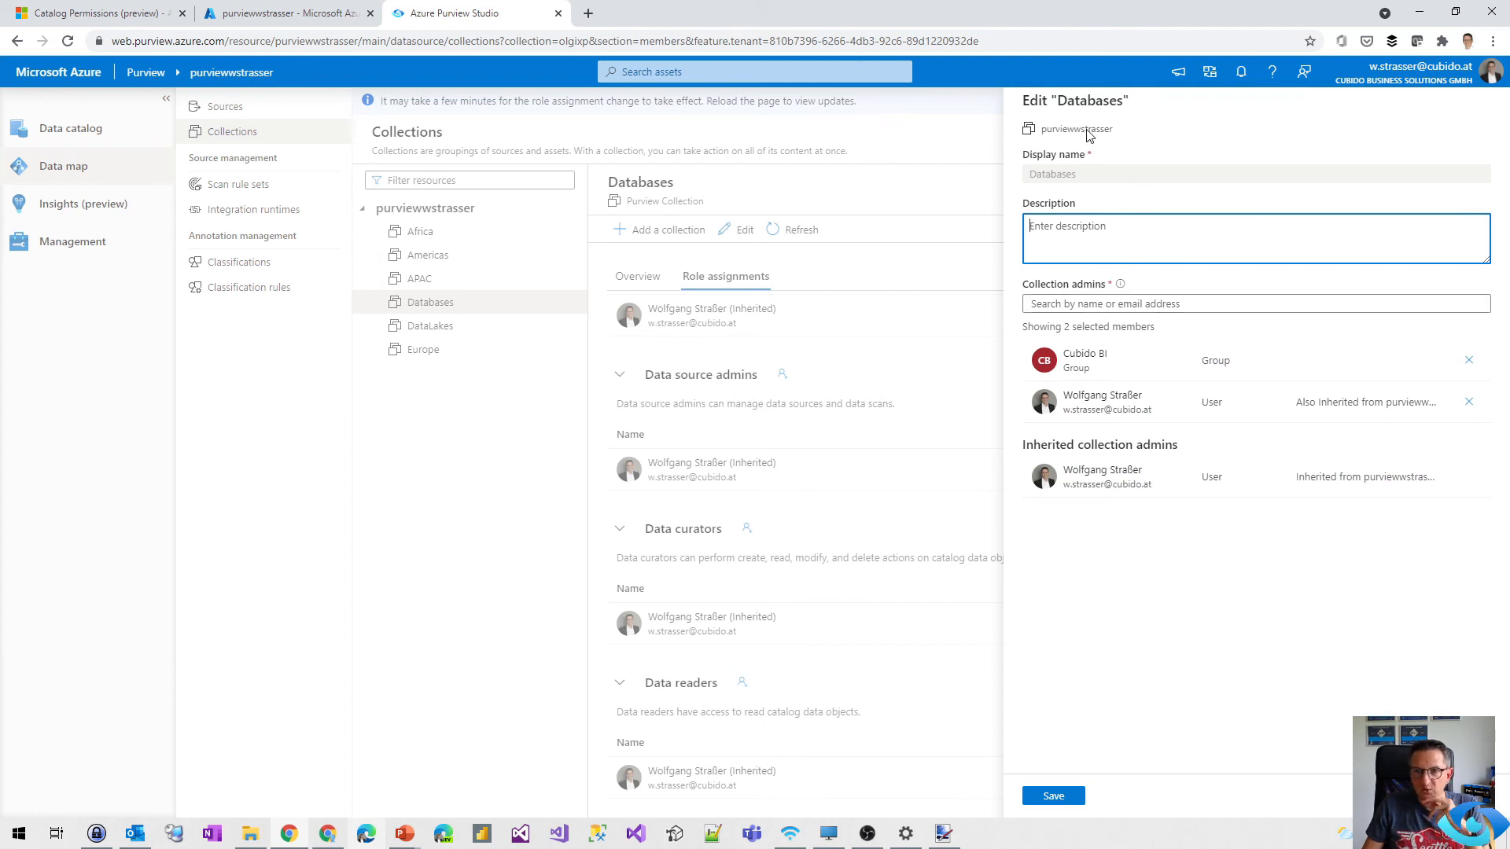
{"action": "double_click", "coordinate": [1051, 174]}
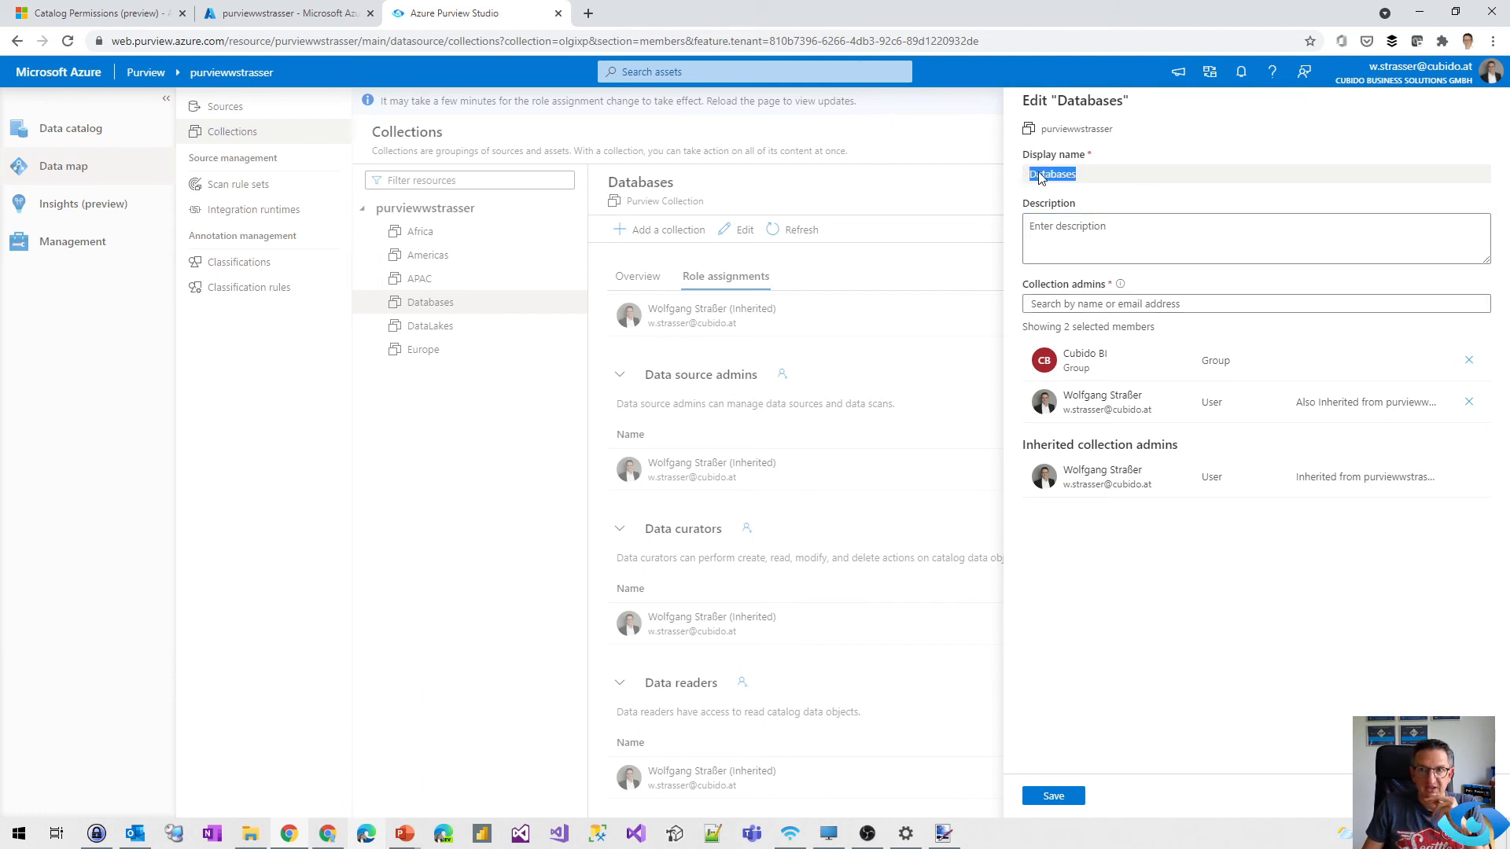
{"action": "mouse_move", "coordinate": [1117, 125]}
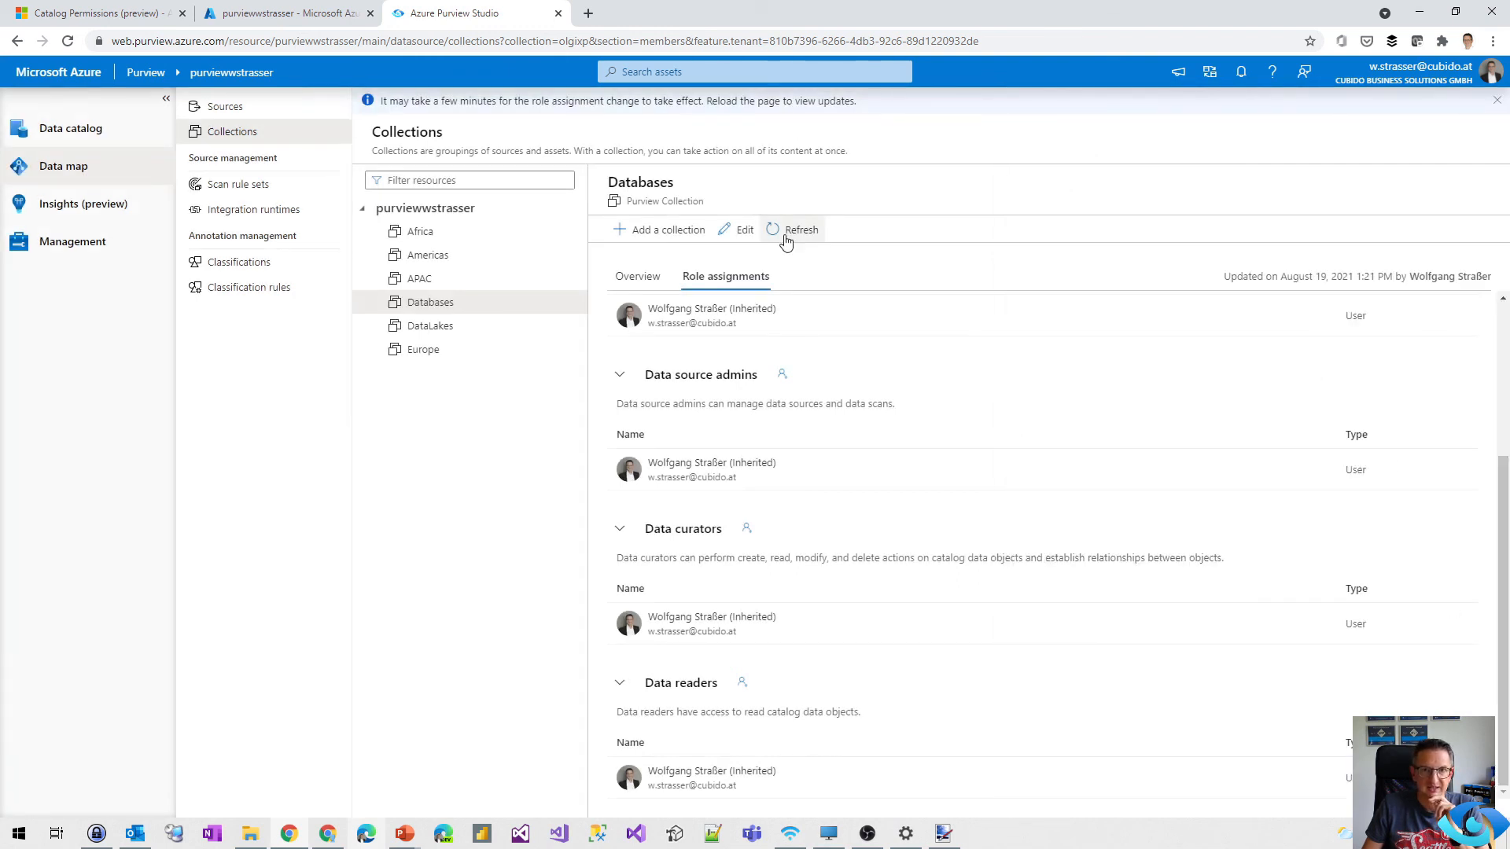
{"action": "left_click", "coordinate": [801, 229]}
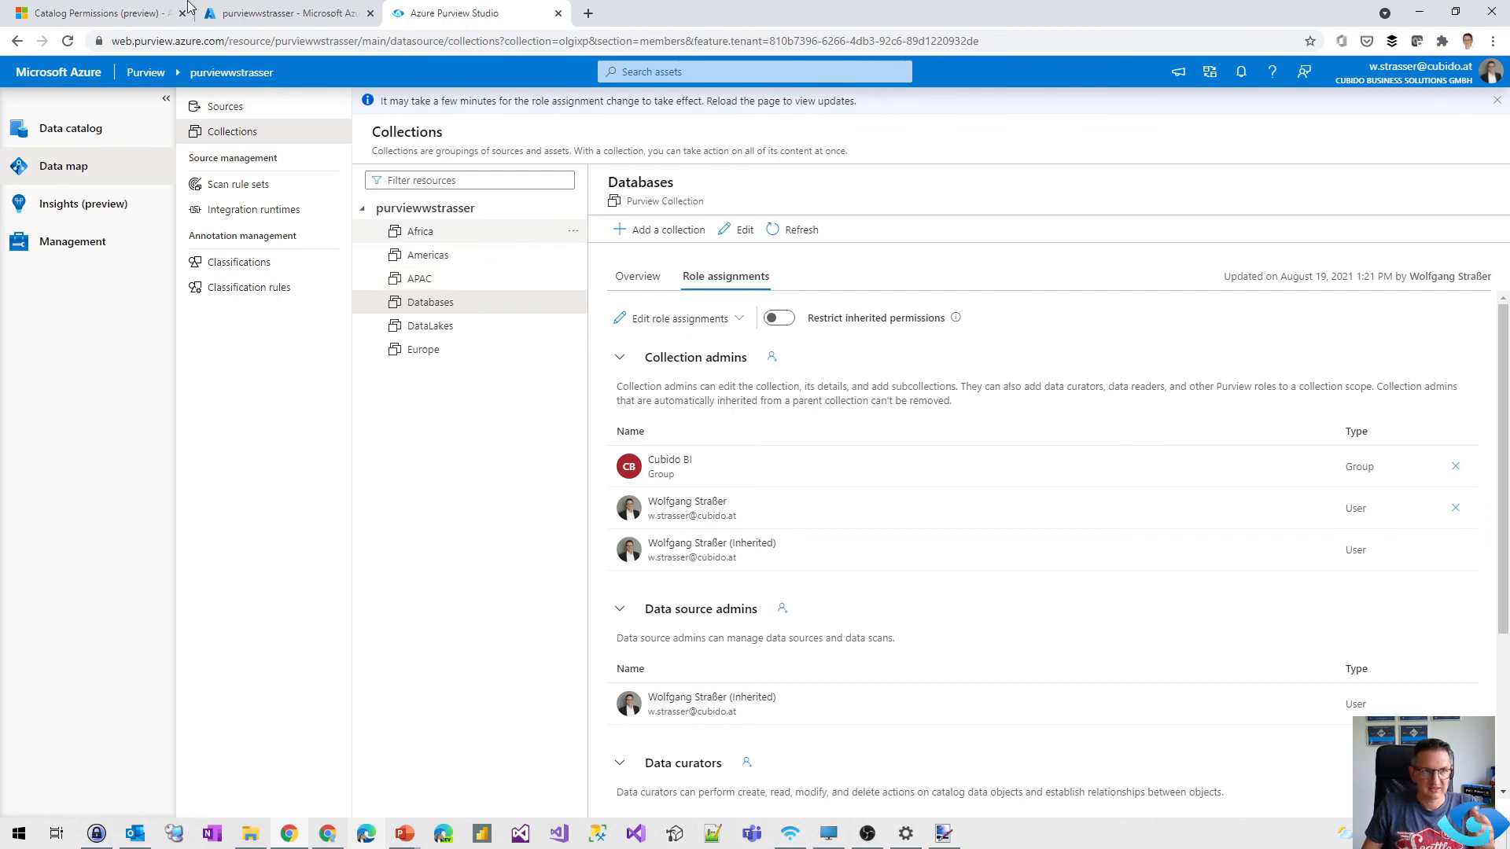
{"action": "left_click", "coordinate": [91, 13]}
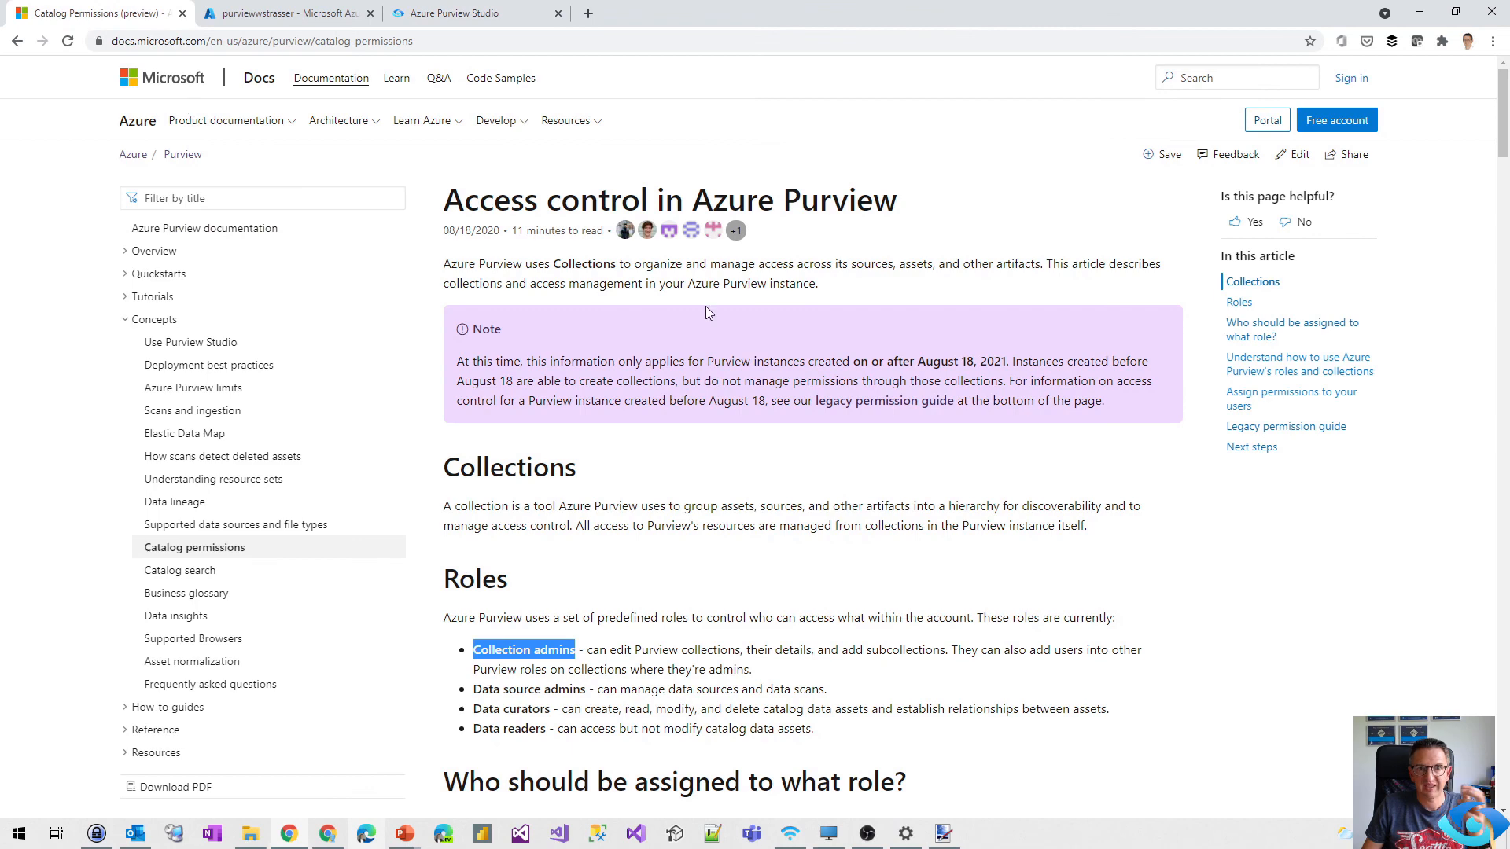
{"action": "scroll", "scroll_direction": "down", "scroll_amount": 3}
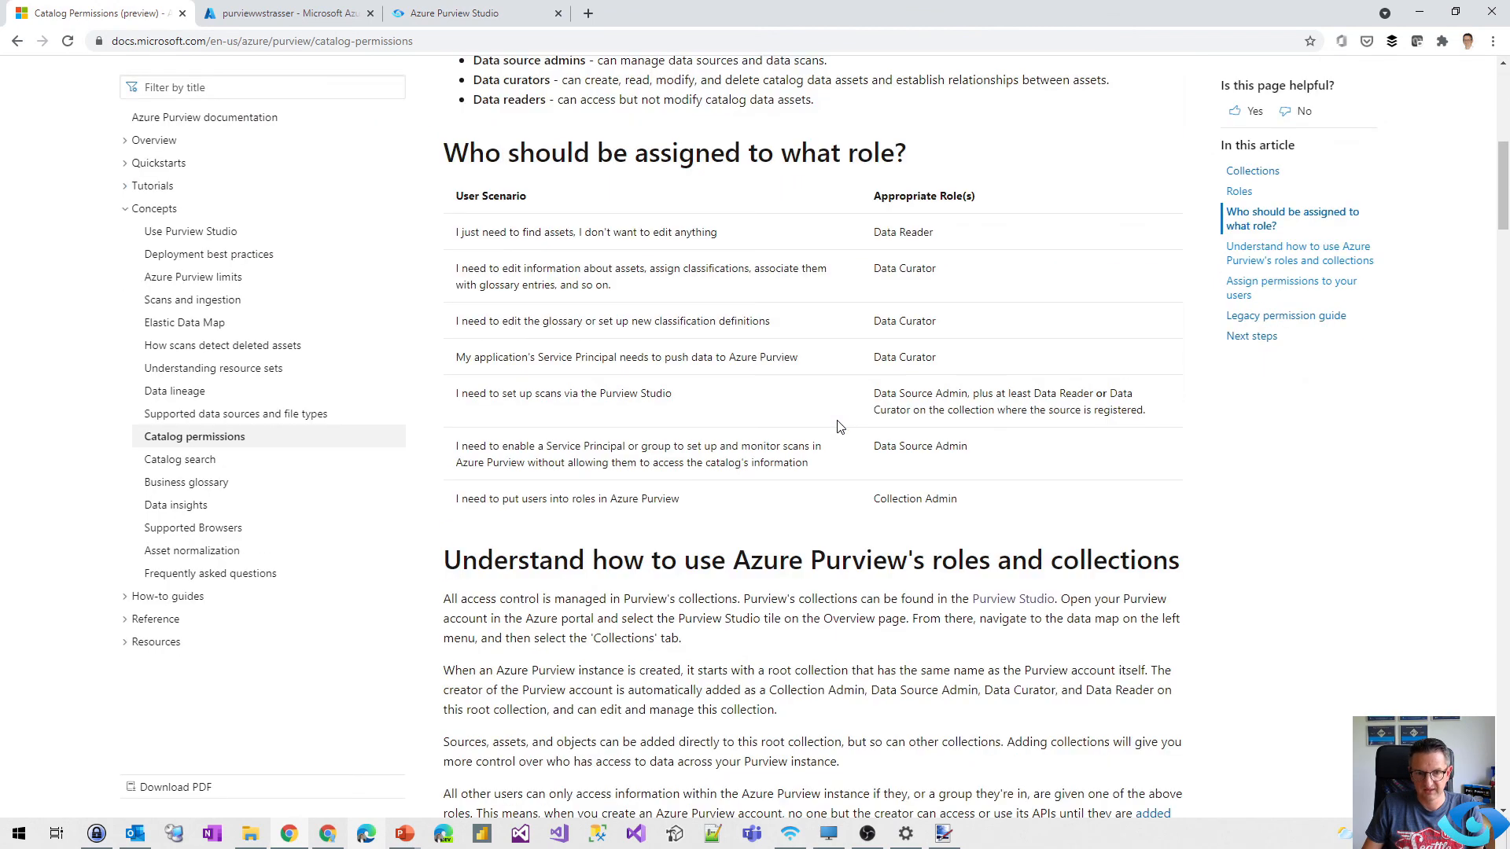